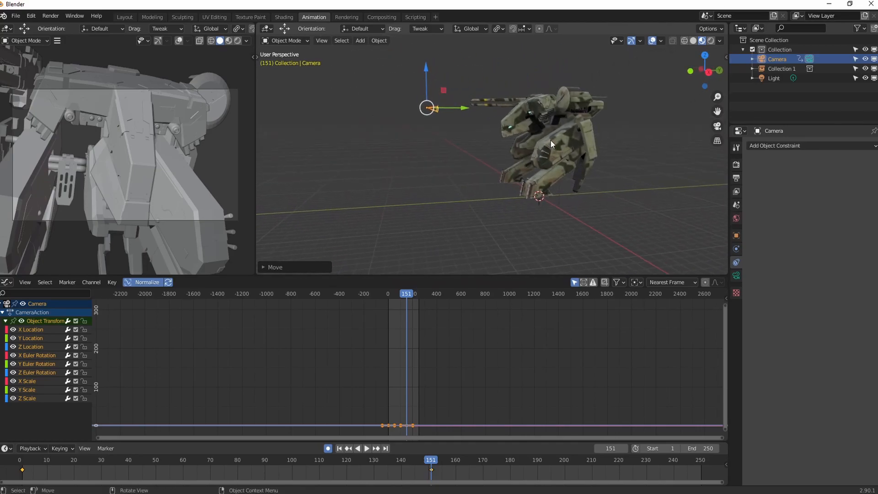
- Move the mech model (Collection 1) down onto the world origin, then fine-tune its placement
left_click(782, 68)
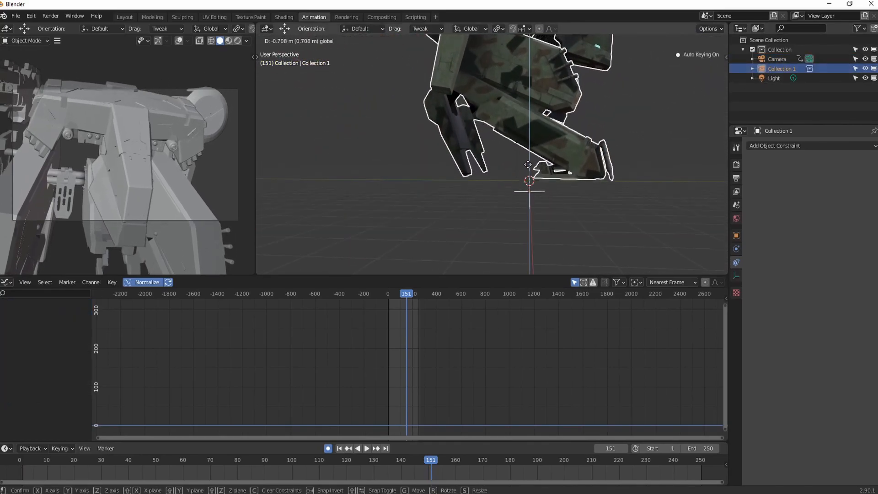
left_click(509, 193)
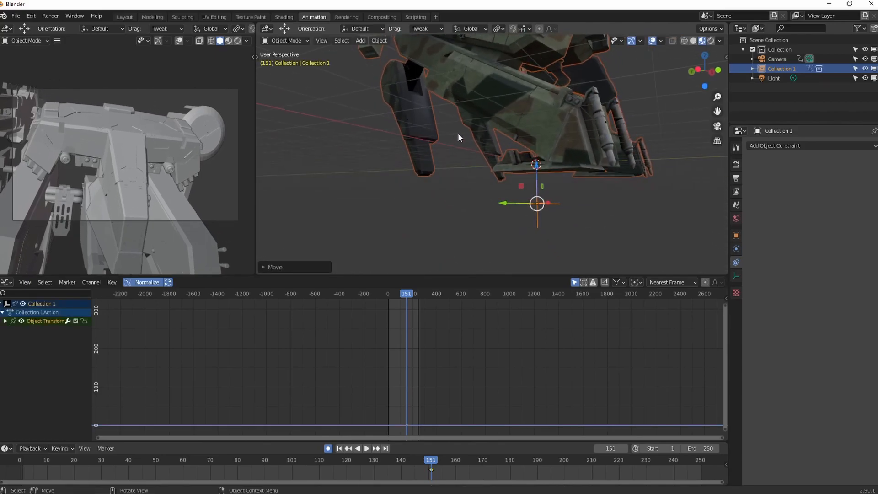
key("g")
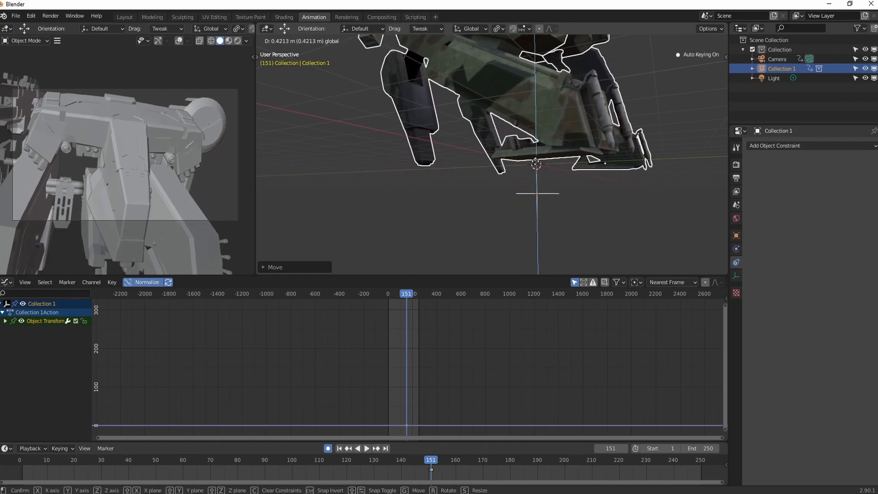
left_click(510, 139)
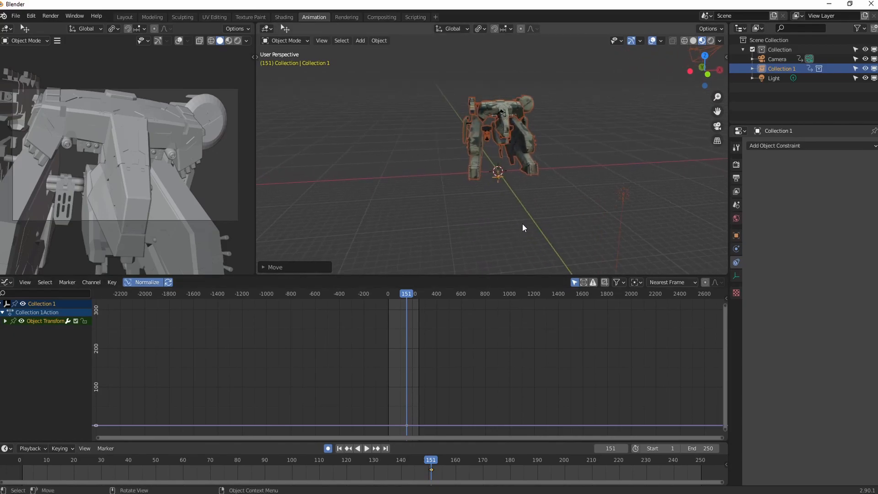
- Add a Bezier circle and scale it into a large ring well beyond the mech
left_click(360, 41)
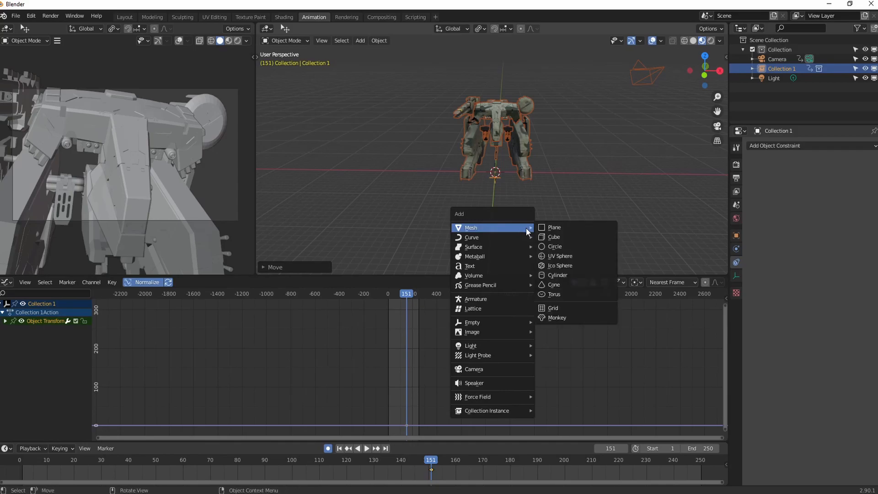
mouse_move(521, 241)
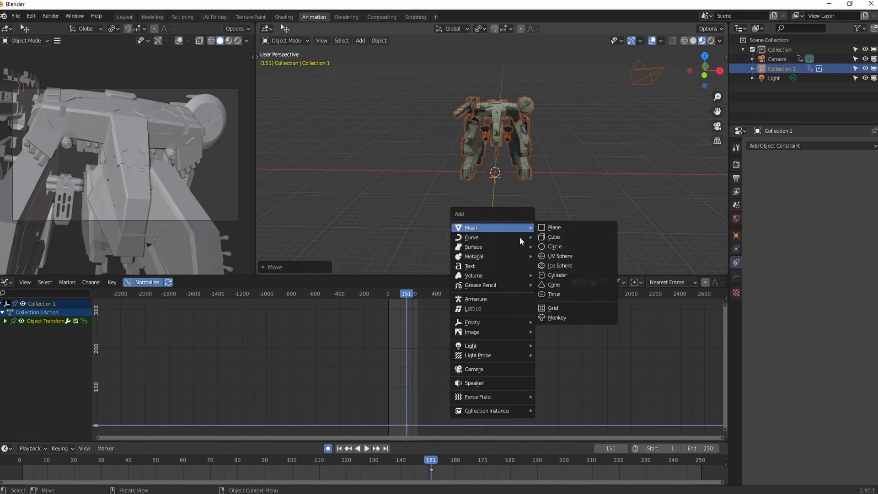
mouse_move(472, 237)
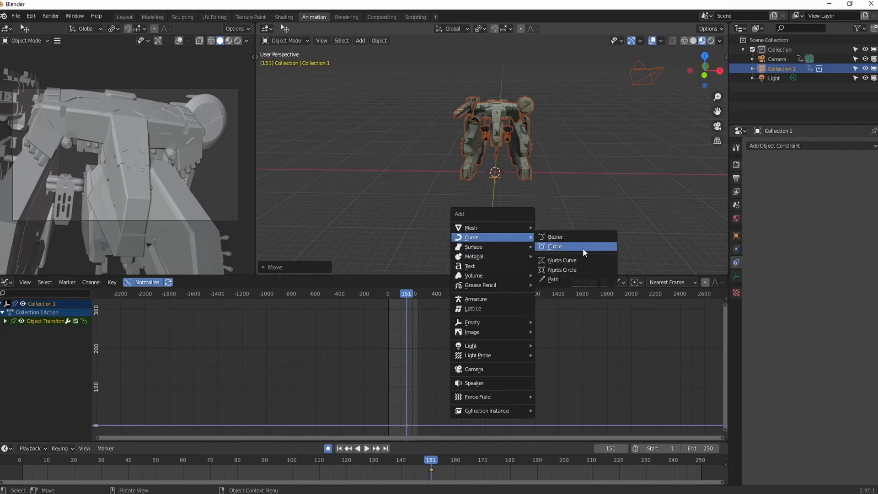
left_click(554, 246)
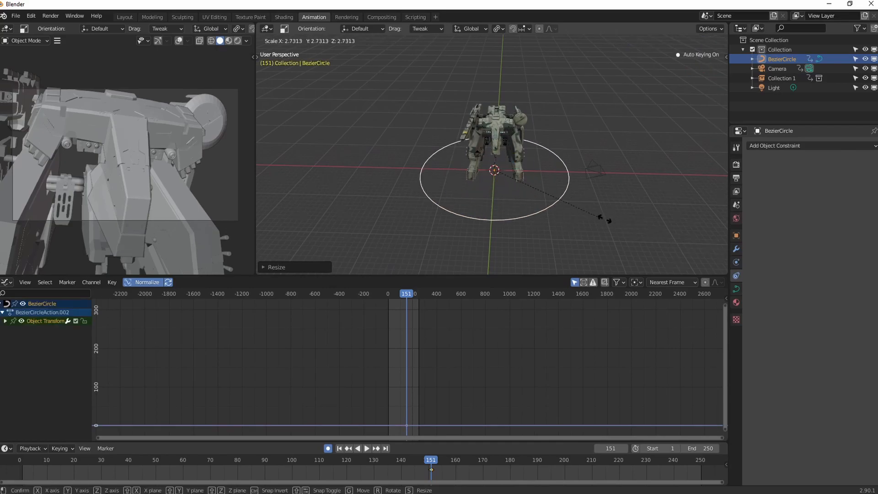
left_click(619, 236)
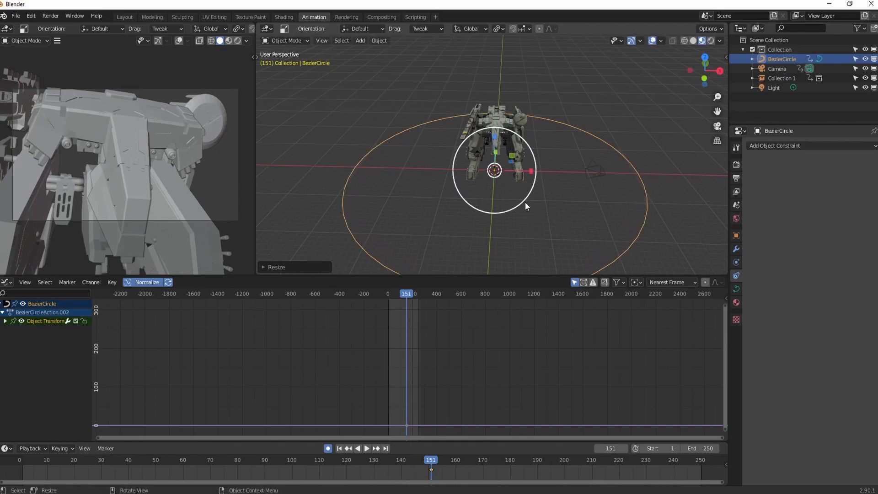
key("s")
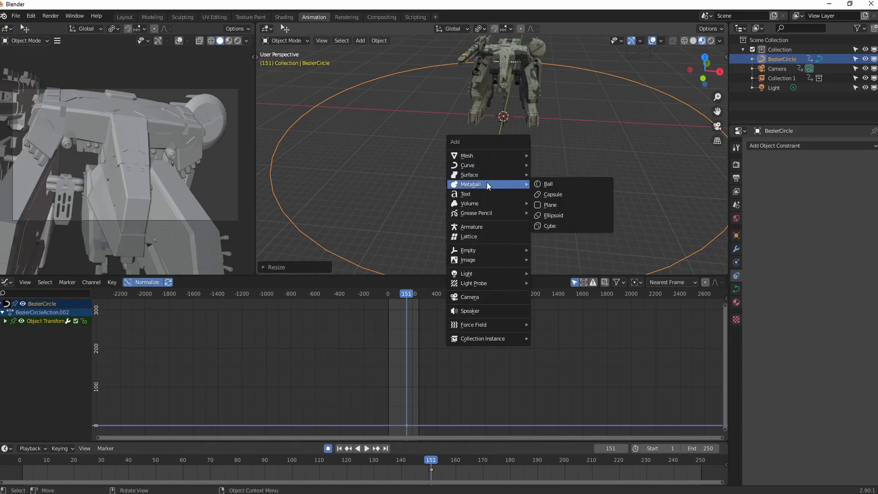
mouse_move(487, 249)
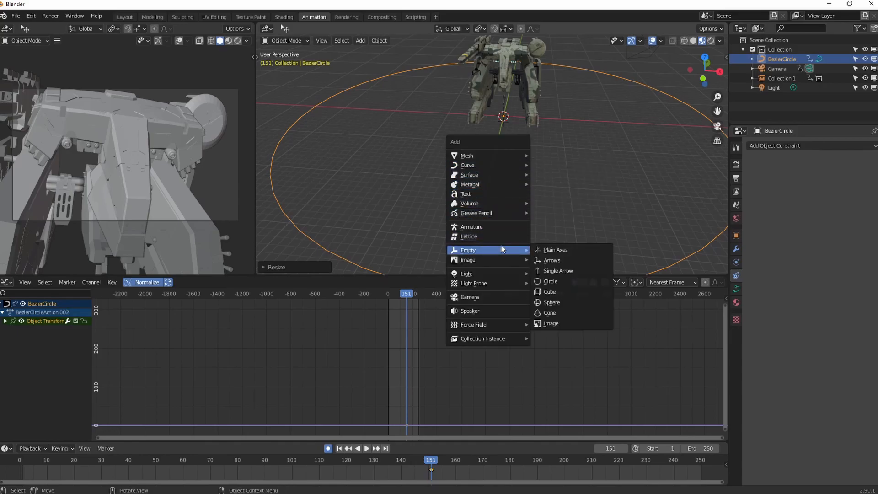
mouse_move(550, 292)
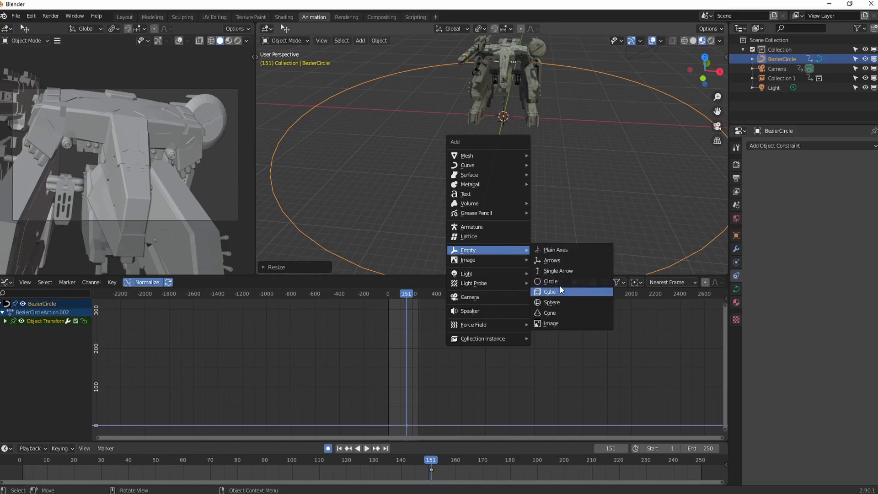
mouse_move(570, 302)
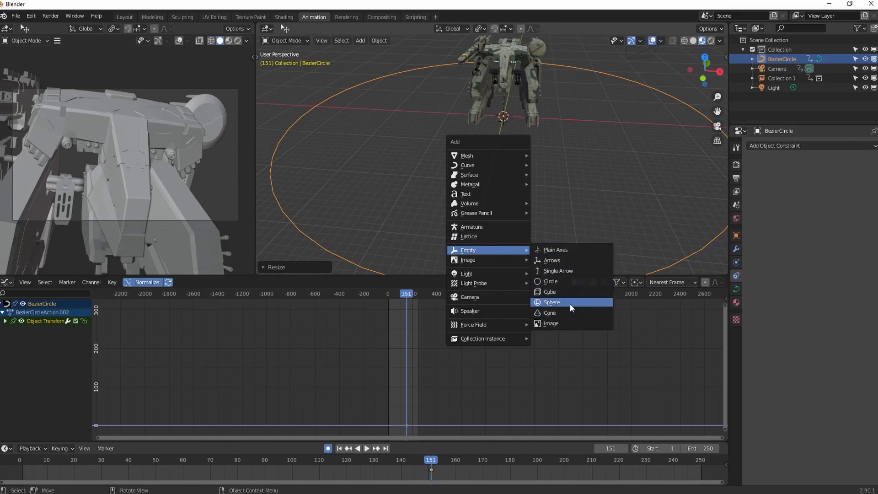
mouse_move(569, 274)
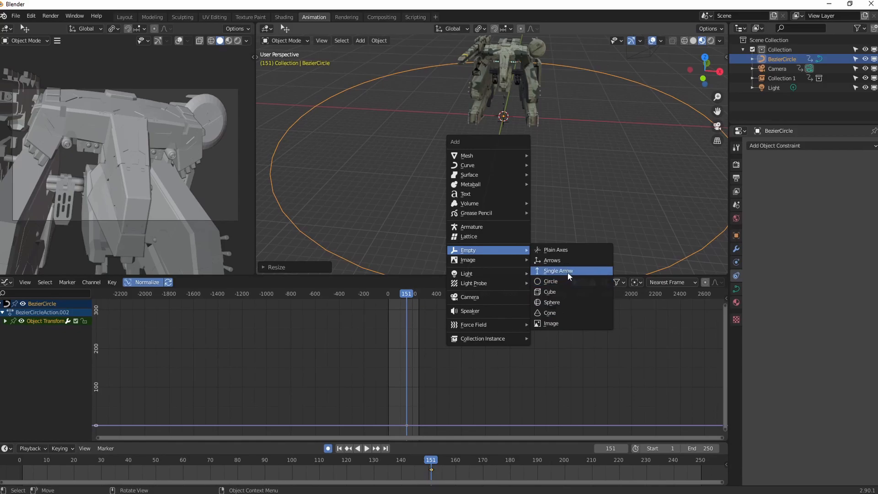
- Add an empty at the origin and scale it into a small ring around the mech
left_click(558, 271)
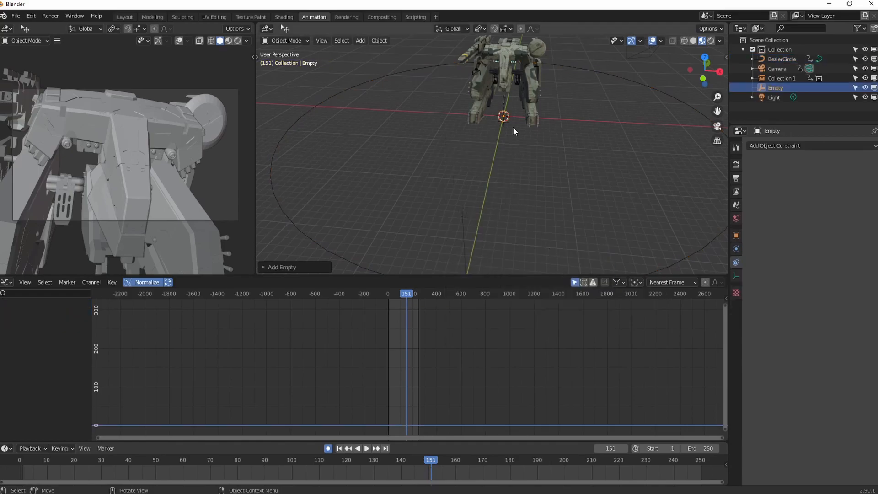
key("s")
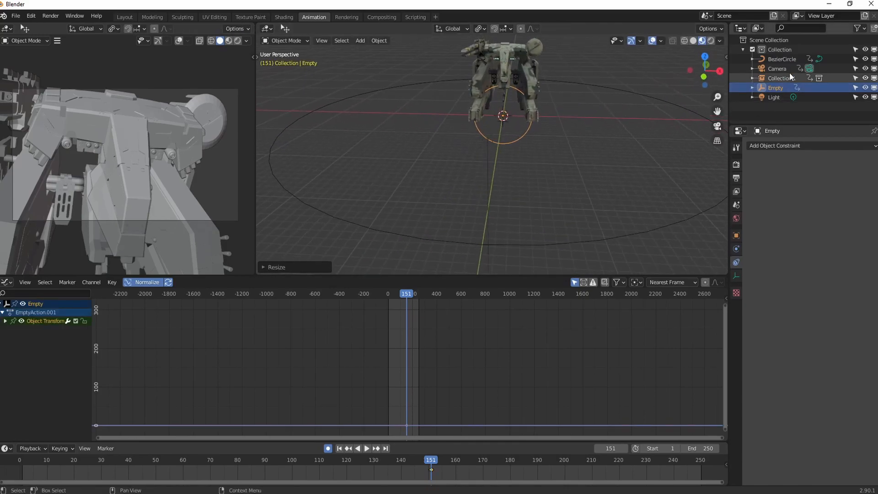
- Select the Camera in the Outliner
left_click(777, 69)
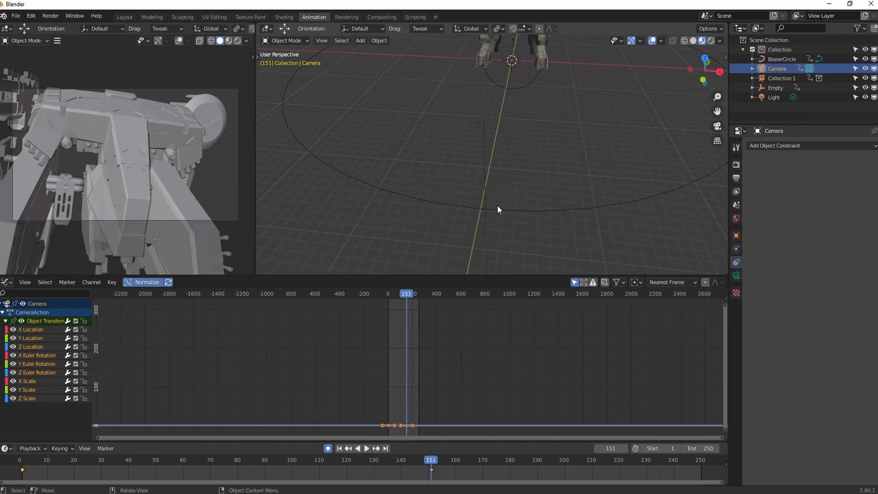
mouse_move(474, 197)
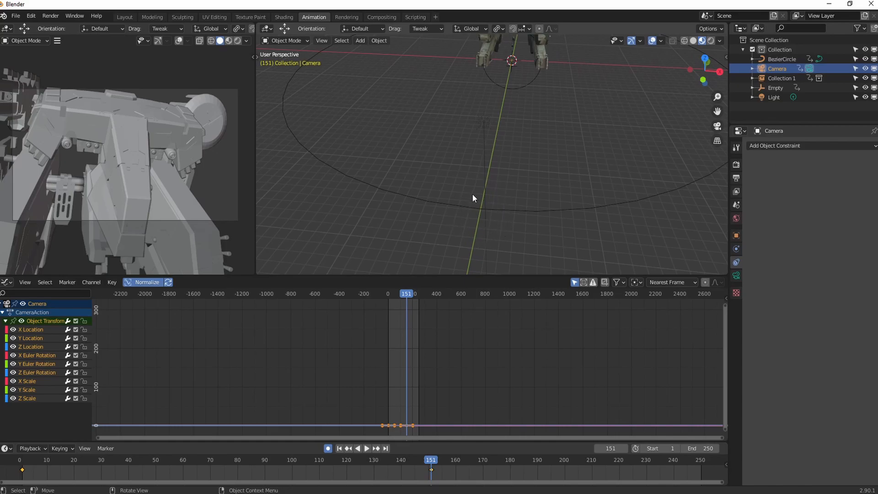
mouse_move(454, 231)
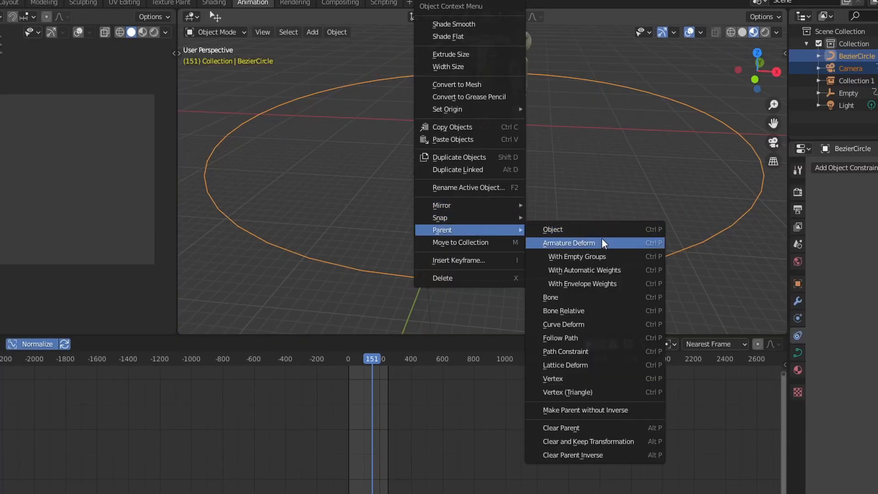
mouse_move(613, 338)
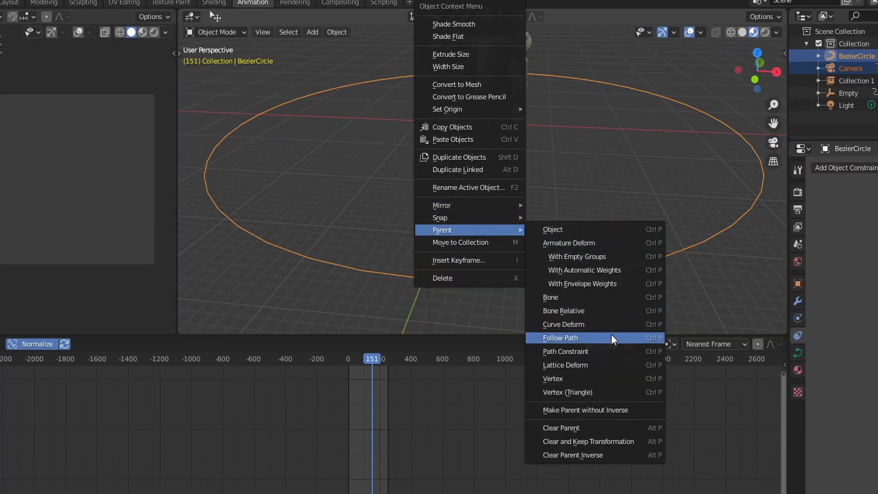
- Parent the camera to the Bezier circle with Follow Path, then play the timeline
left_click(560, 337)
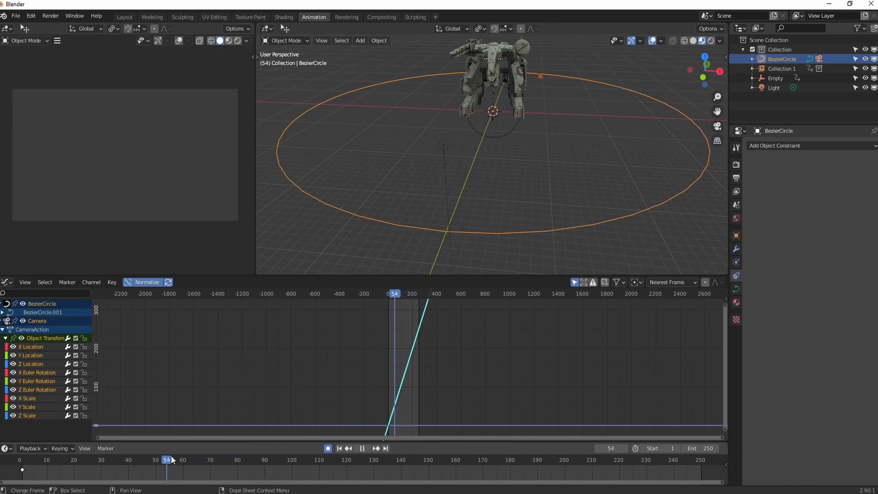
left_click(25, 460)
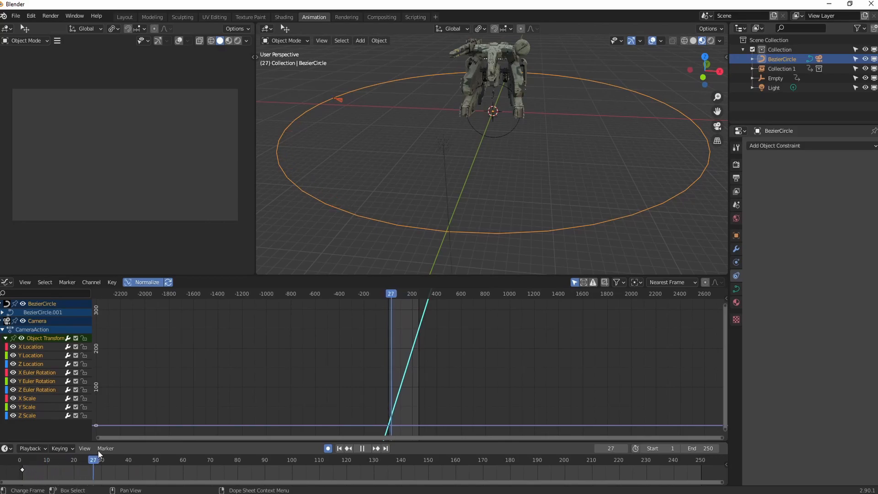
left_click(363, 448)
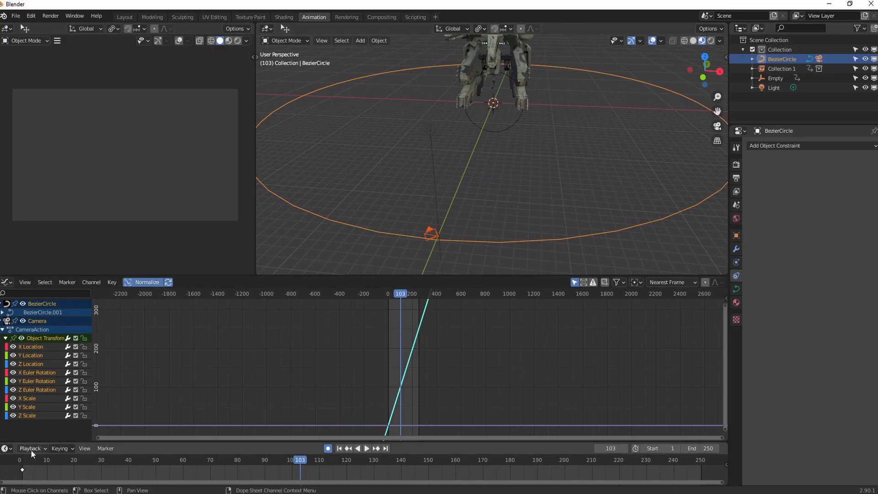
- Stop playback, reselect the camera and give it a Track To object constraint
left_click(367, 449)
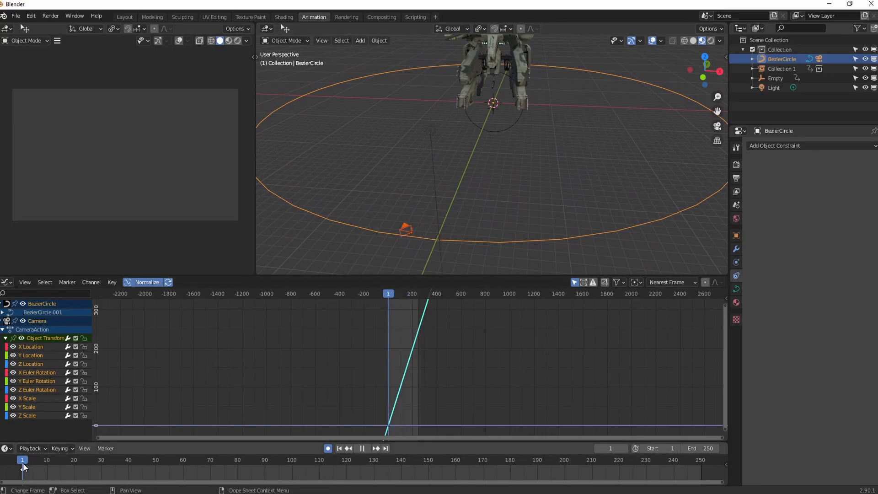
left_click(404, 229)
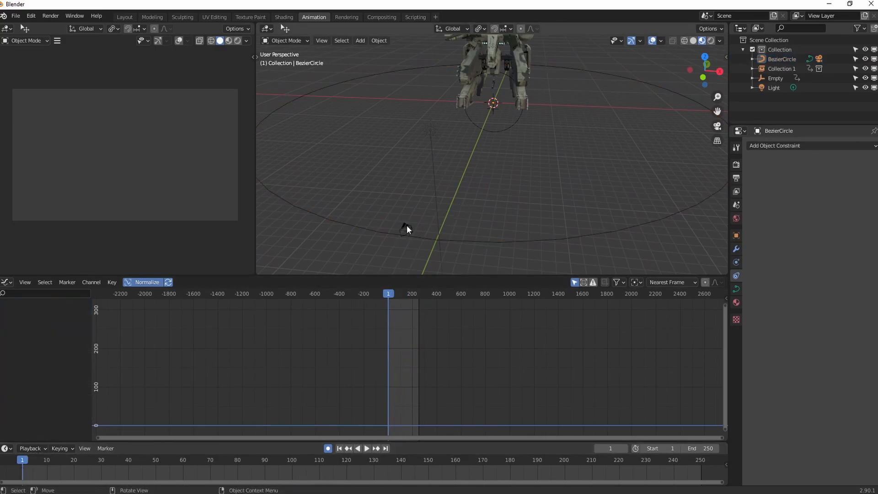
left_click(404, 229)
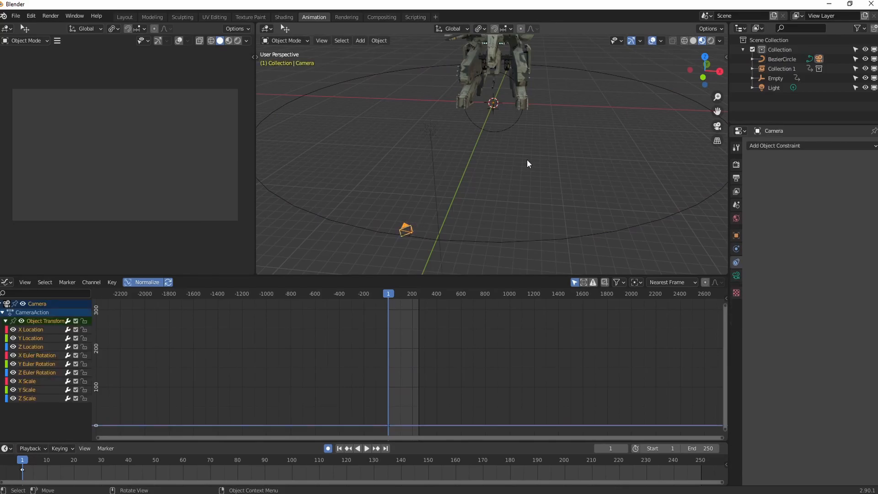
mouse_move(806, 148)
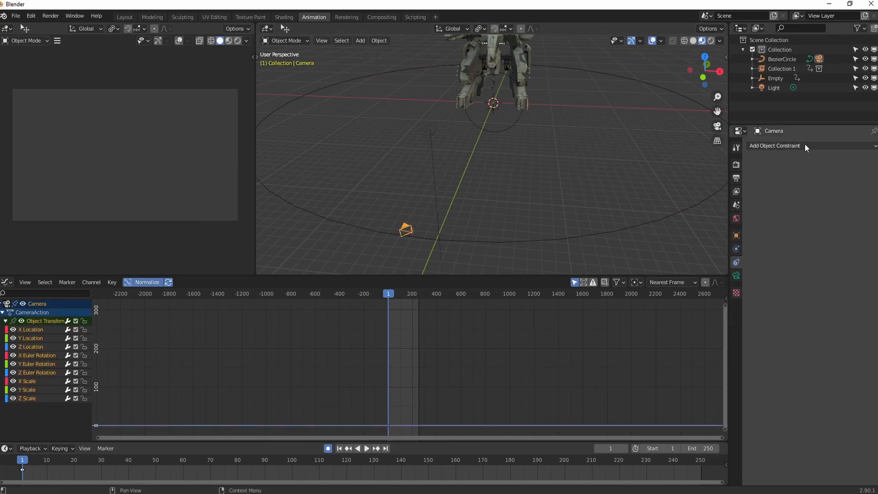
mouse_move(737, 262)
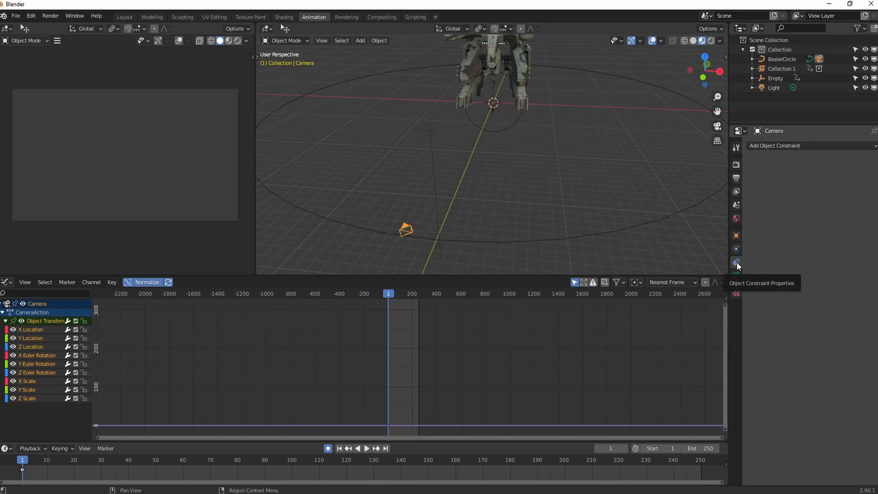
left_click(775, 146)
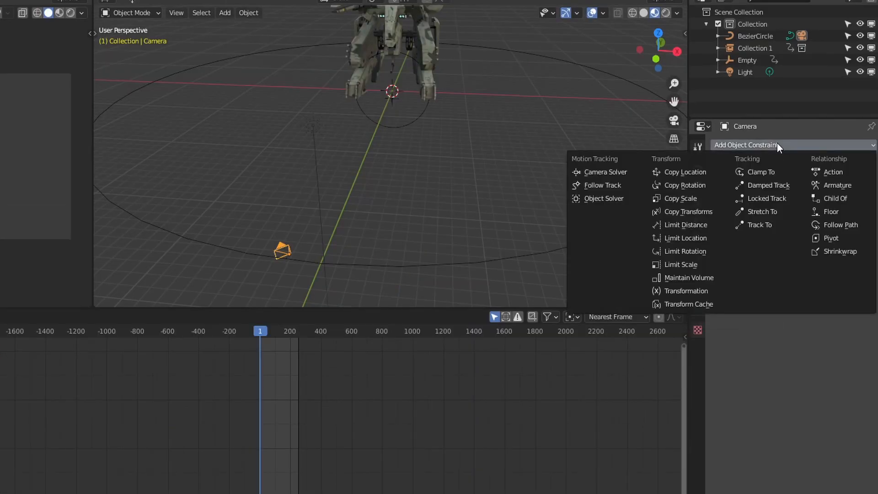
mouse_move(769, 198)
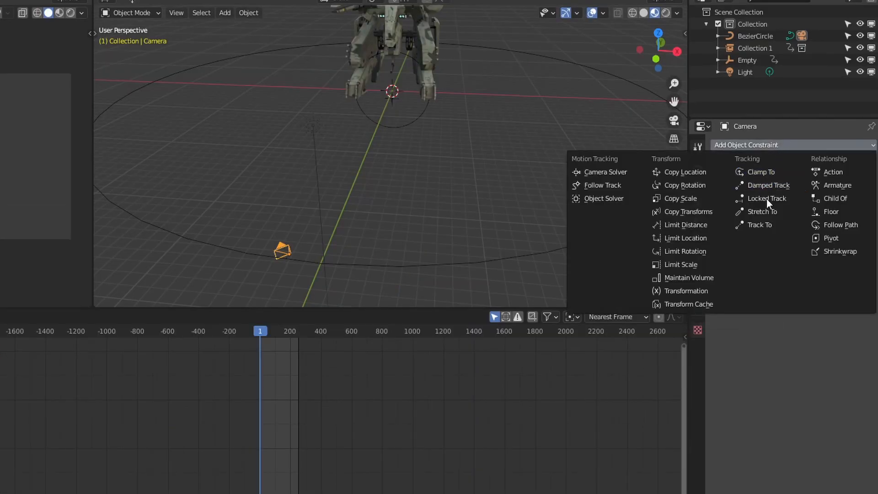
left_click(759, 224)
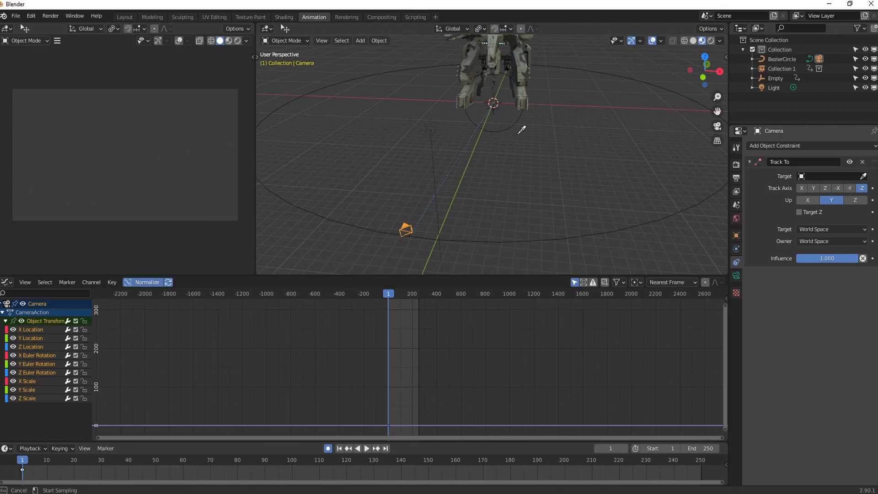
mouse_move(514, 120)
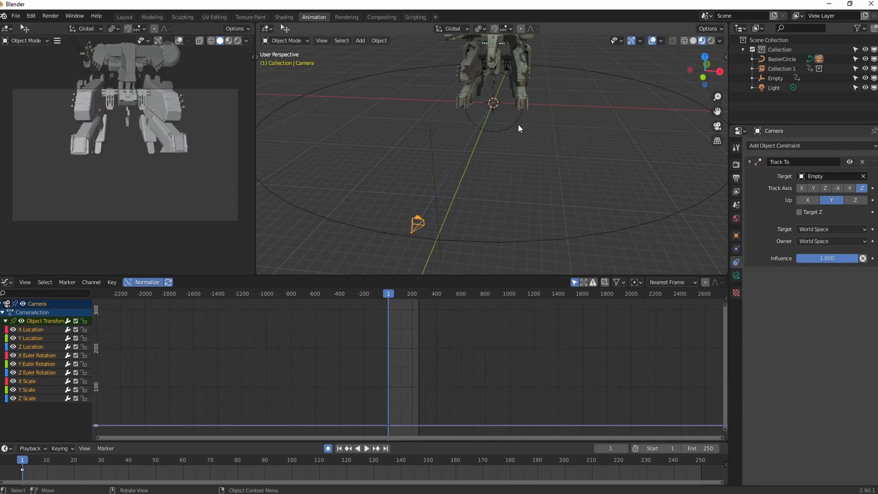
- Delete the Empty's stray keyframes, then play and stop the animation to check it
left_click(776, 78)
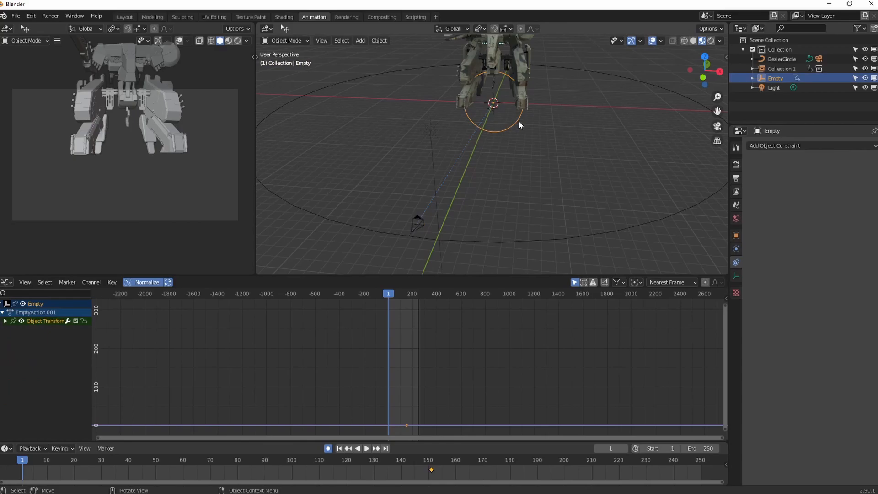
key("g")
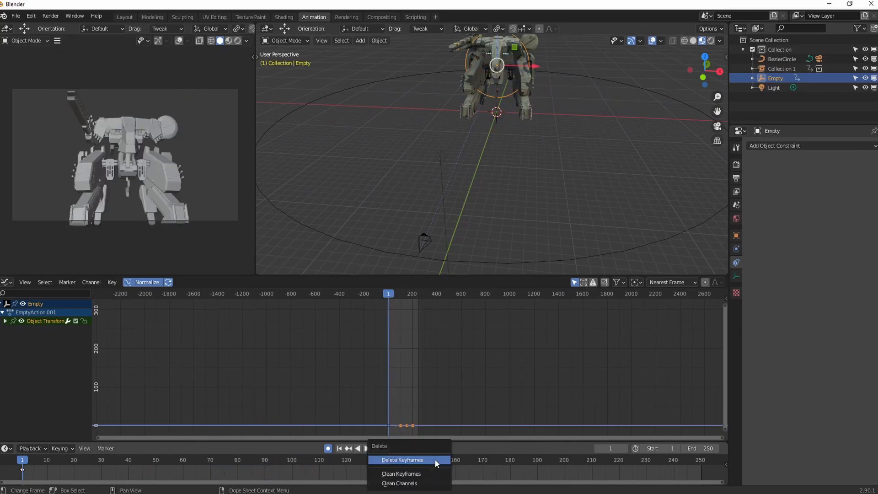
left_click(402, 460)
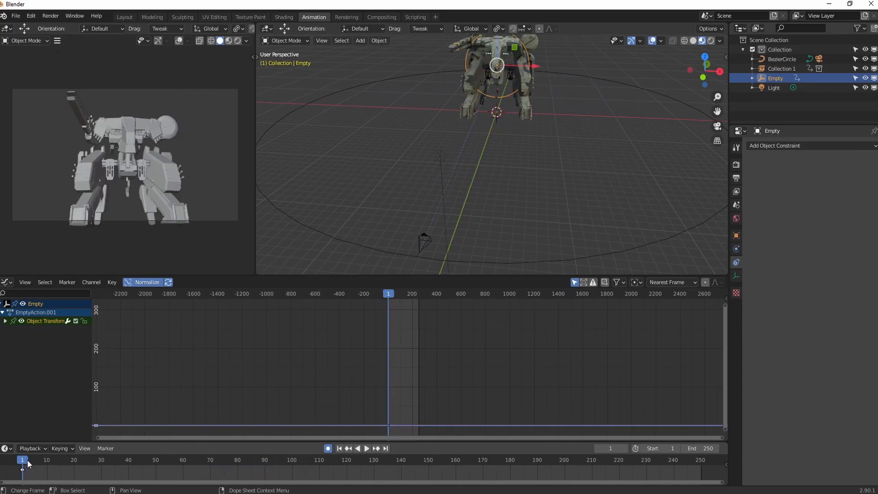
left_click(366, 448)
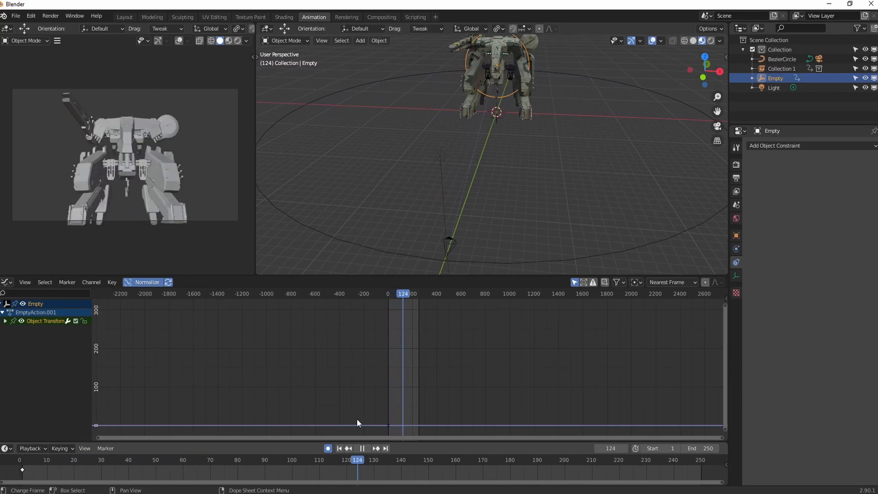
left_click(420, 252)
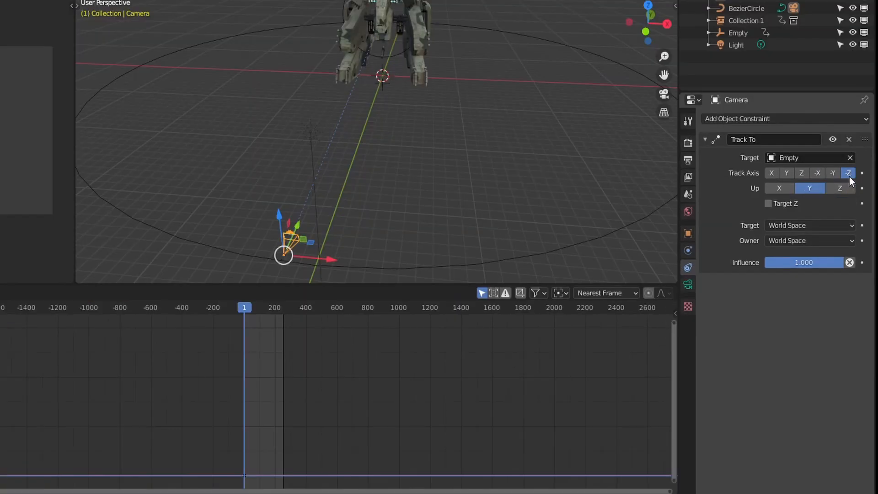
mouse_move(848, 173)
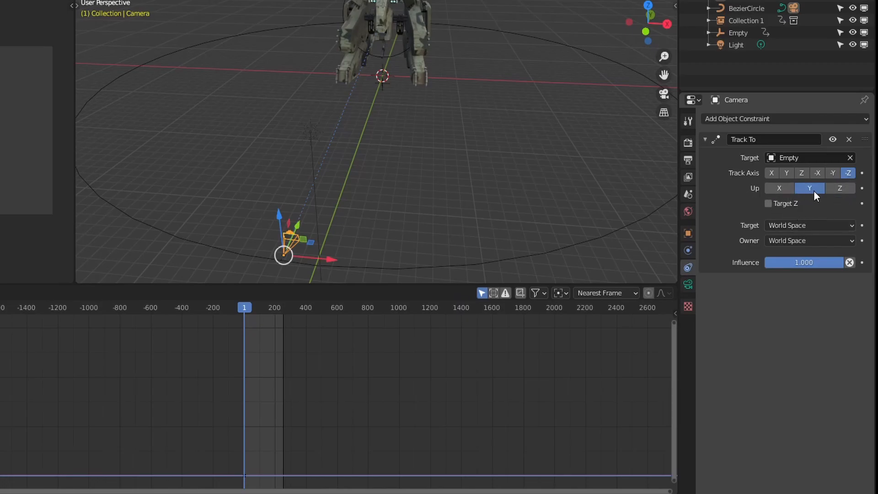
mouse_move(374, 198)
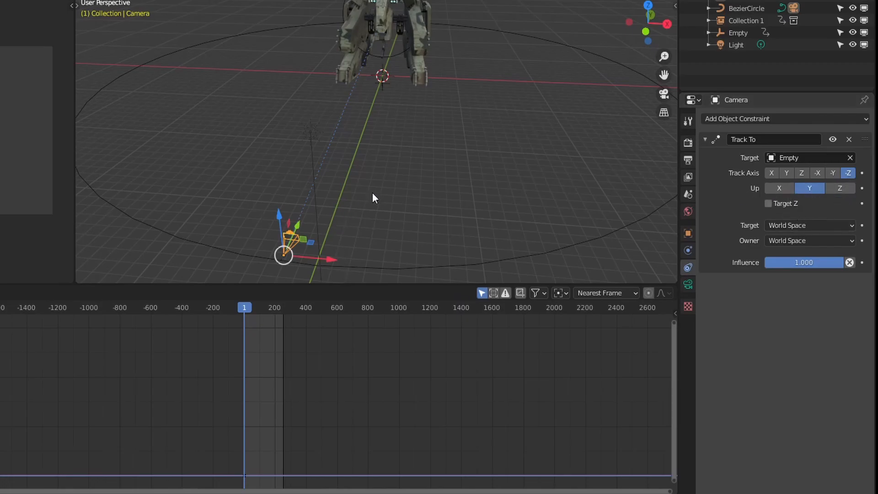
mouse_move(417, 194)
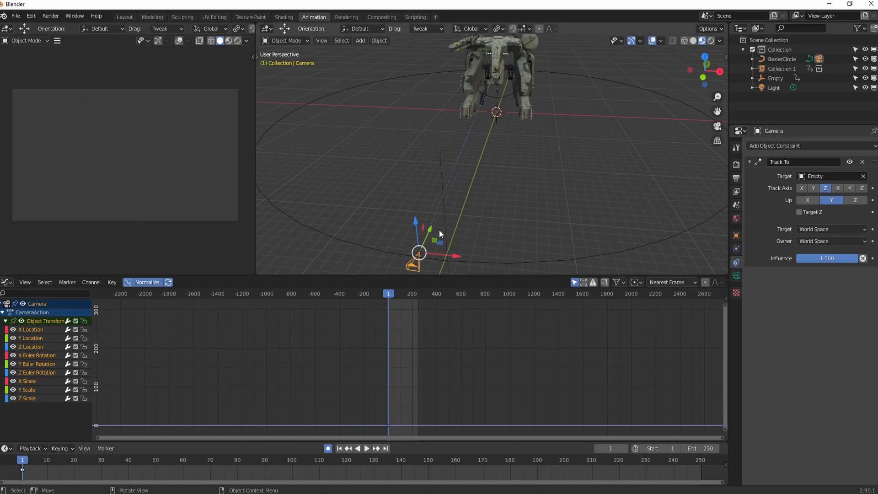
- Set the camera's Track To constraint to Track Axis -Z with Up axis Y
left_click(862, 188)
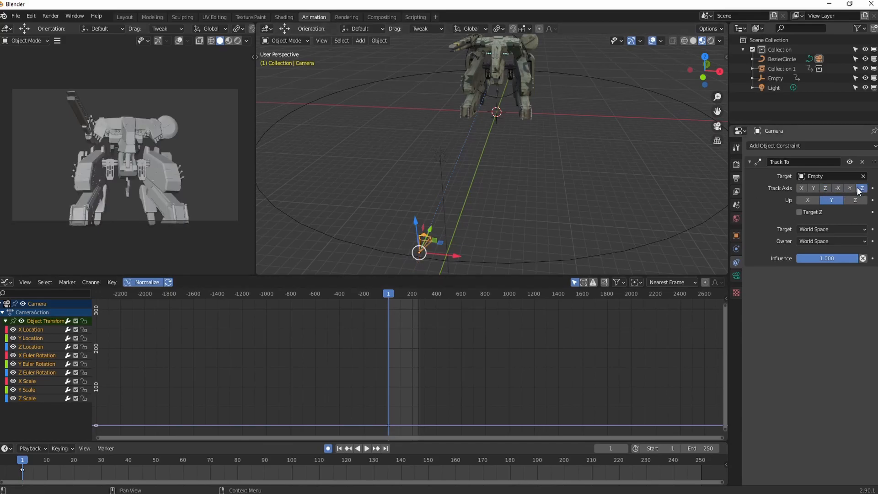
left_click(831, 200)
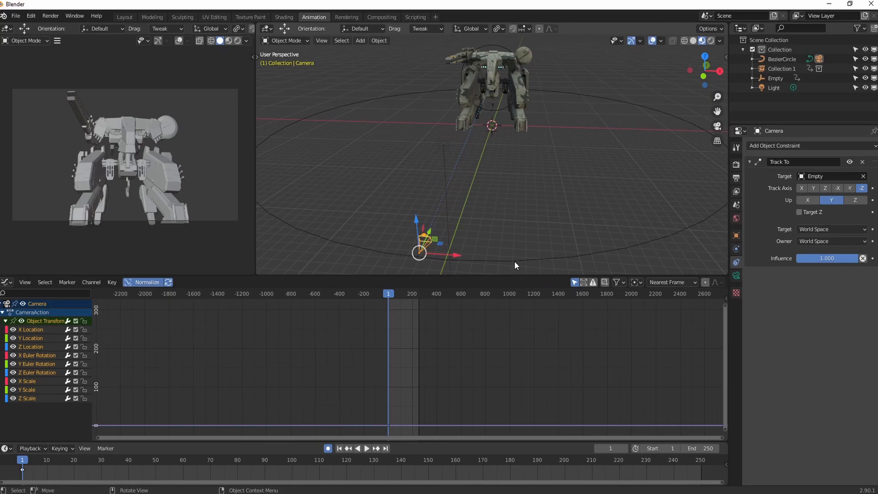
- Select the Bezier circle and move it into place around the mech
left_click(782, 59)
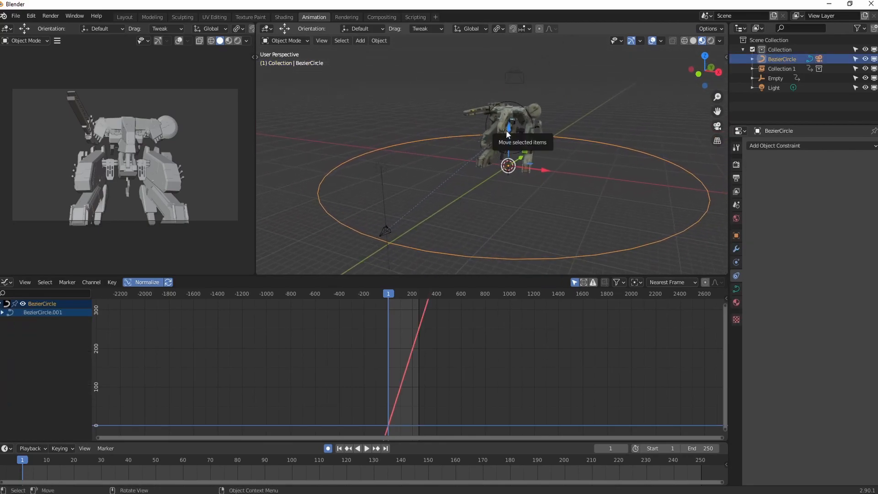
key("g")
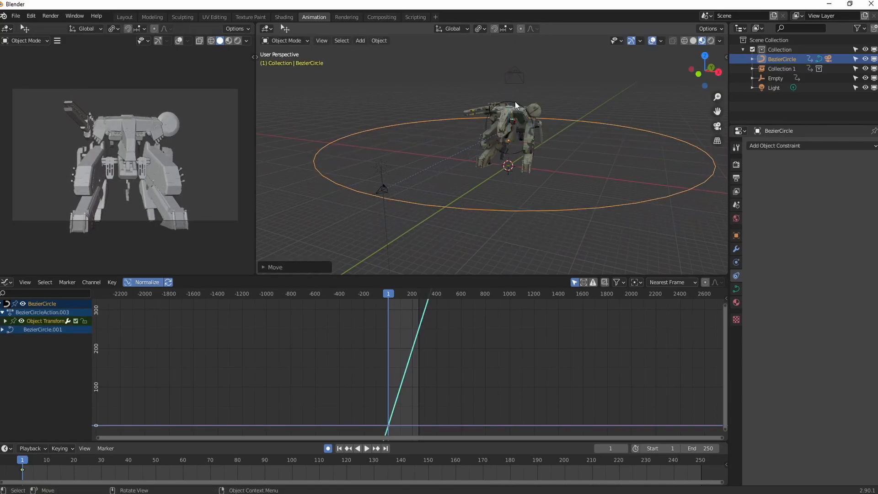
left_click(507, 128)
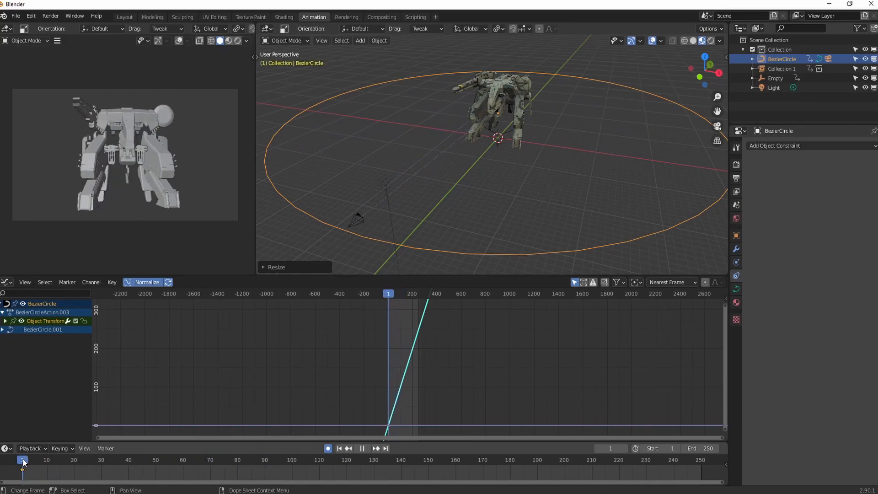
- Play and stop the animation to watch the camera orbit along the path
left_click(237, 459)
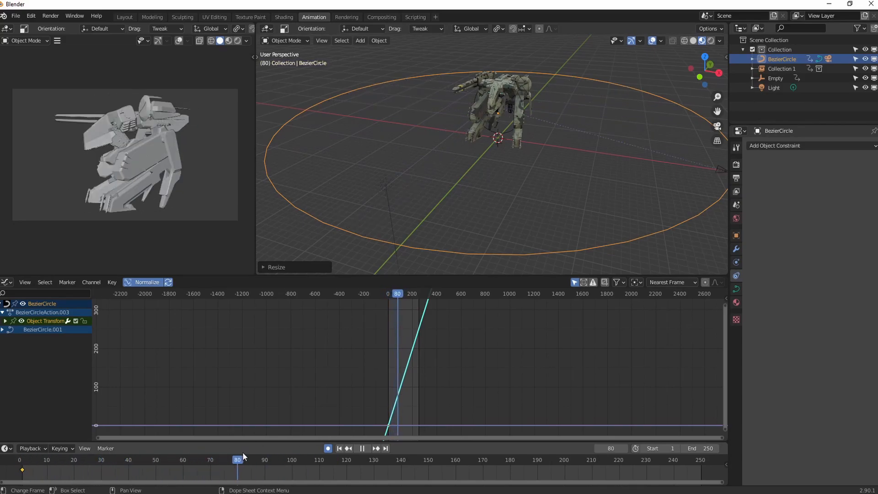
left_click(338, 448)
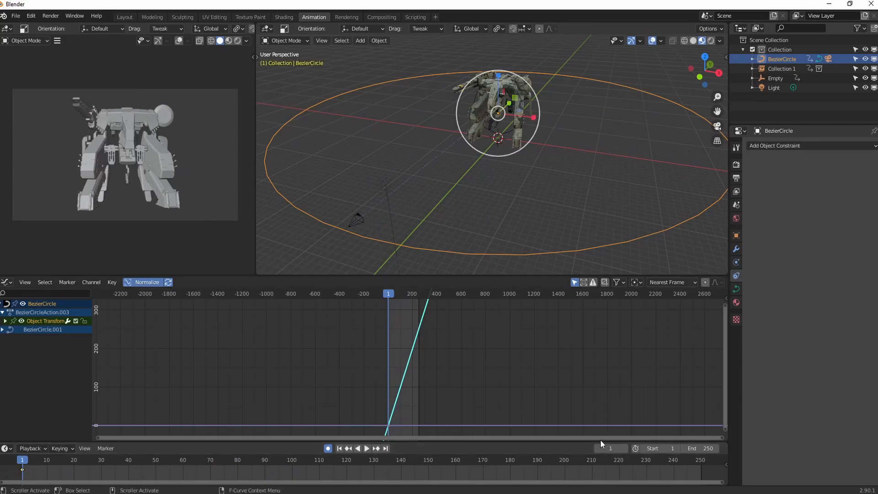
left_click(366, 448)
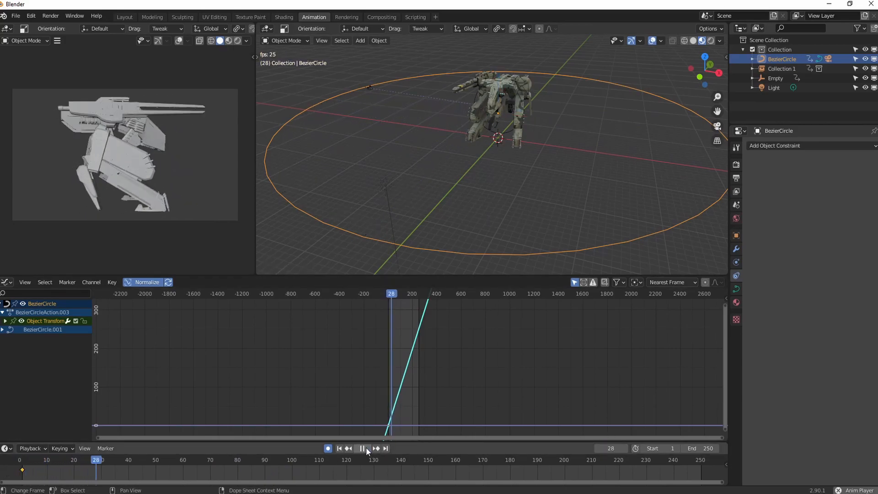
left_click(362, 448)
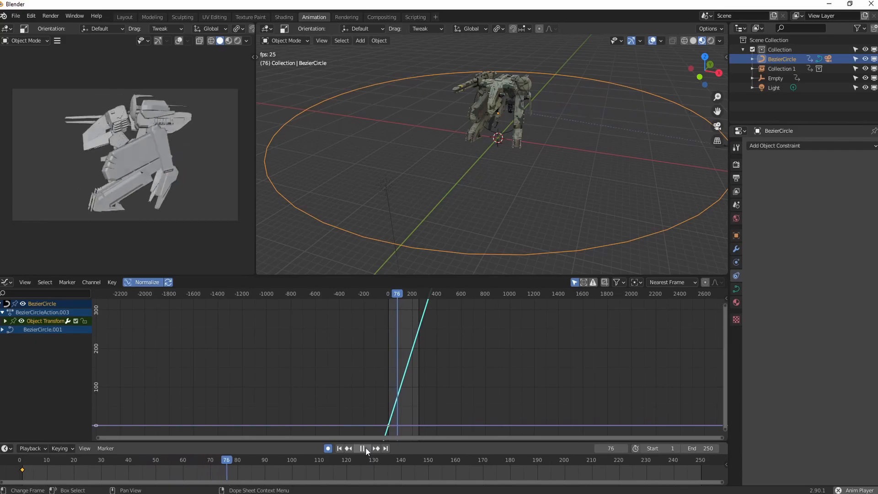
left_click(362, 448)
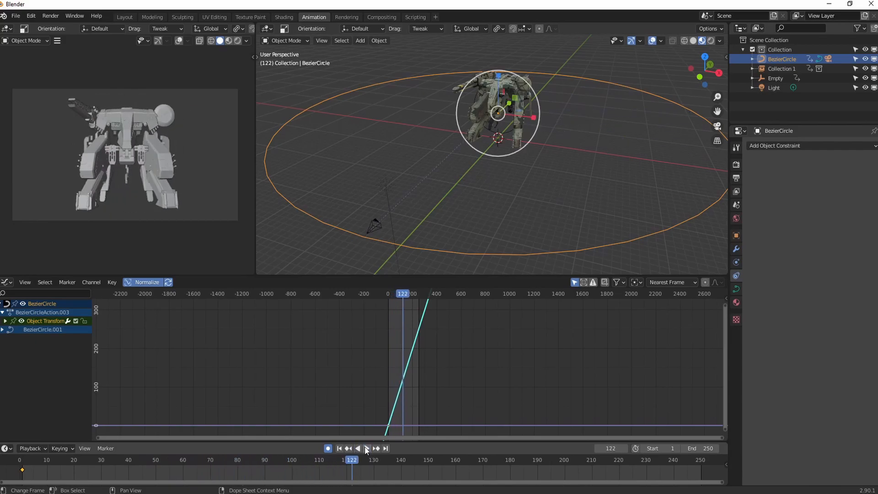
left_click(339, 448)
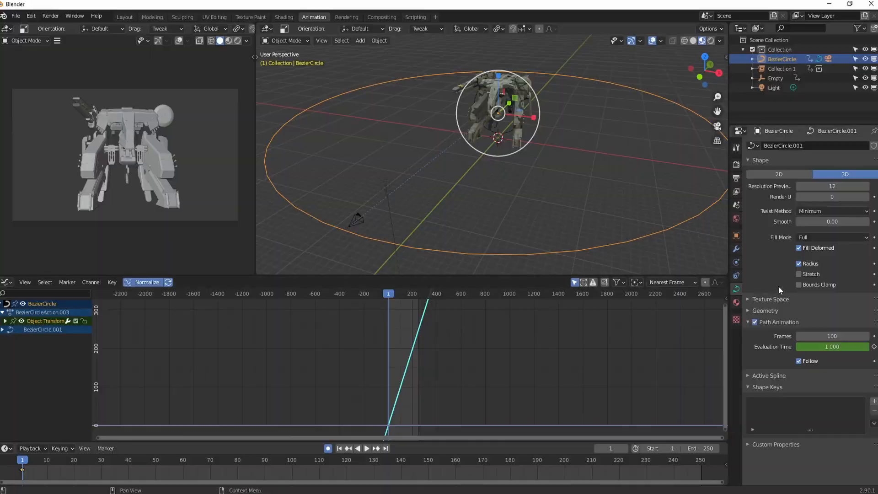
mouse_move(737, 290)
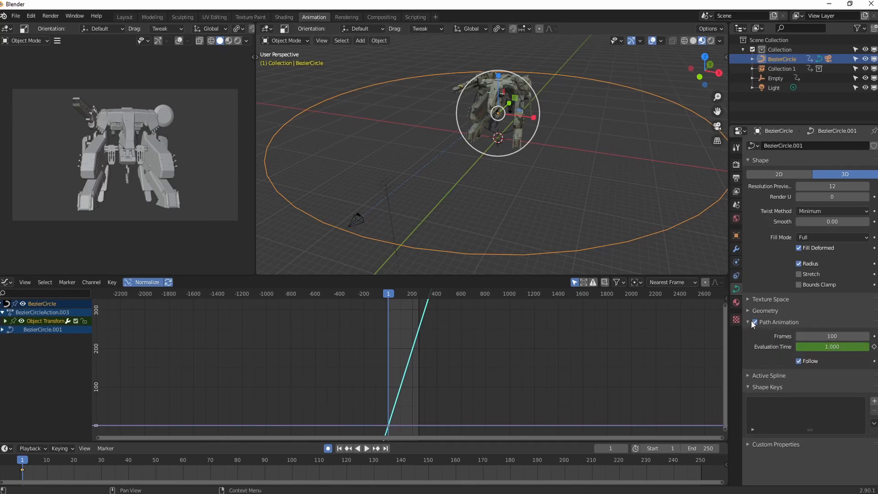
- Set the path animation to 200 frames and scene end to 200, then play the loop
left_click(832, 336)
type("200")
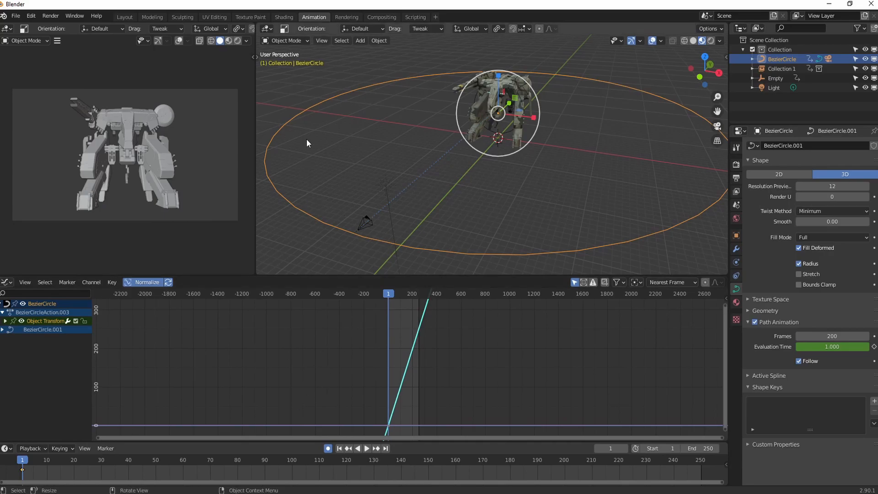
mouse_move(330, 442)
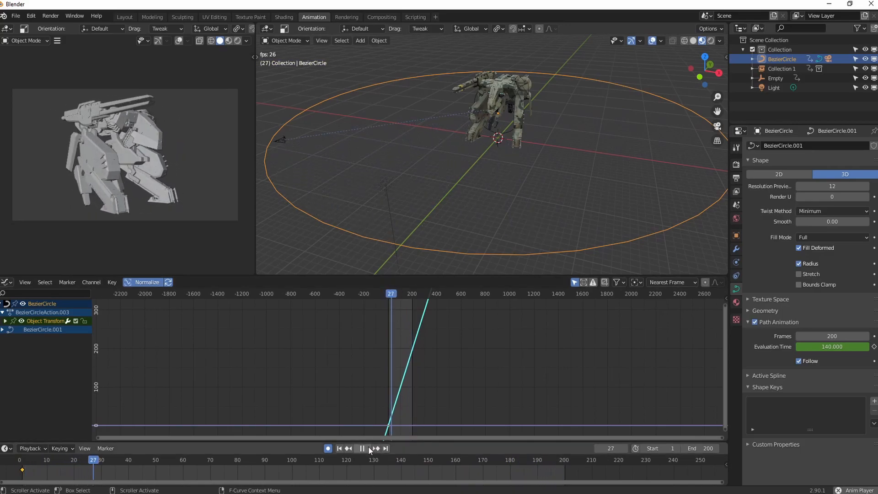
left_click(362, 448)
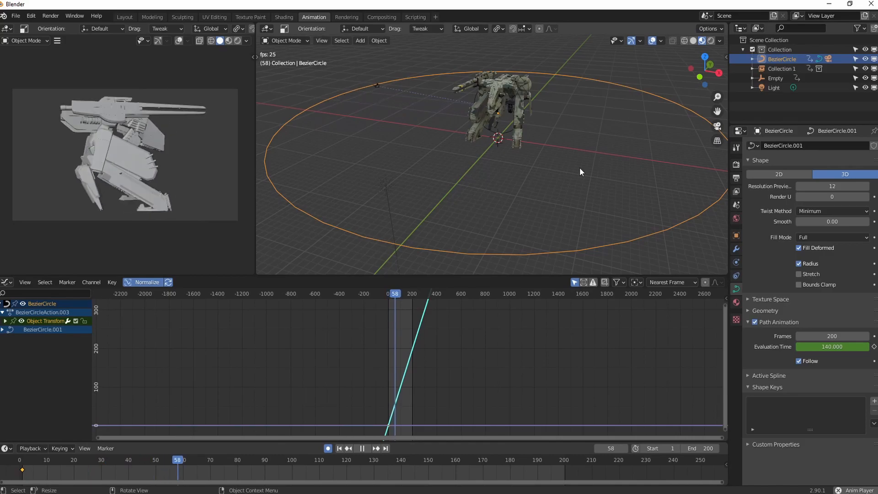
left_click(362, 448)
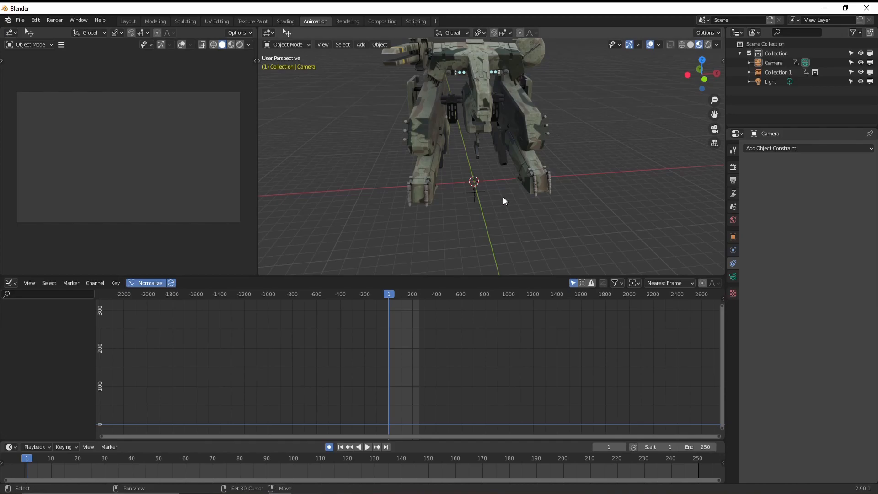
- Add a circle Empty at the mech's centre and try inserting a keyframe on it
left_click(361, 44)
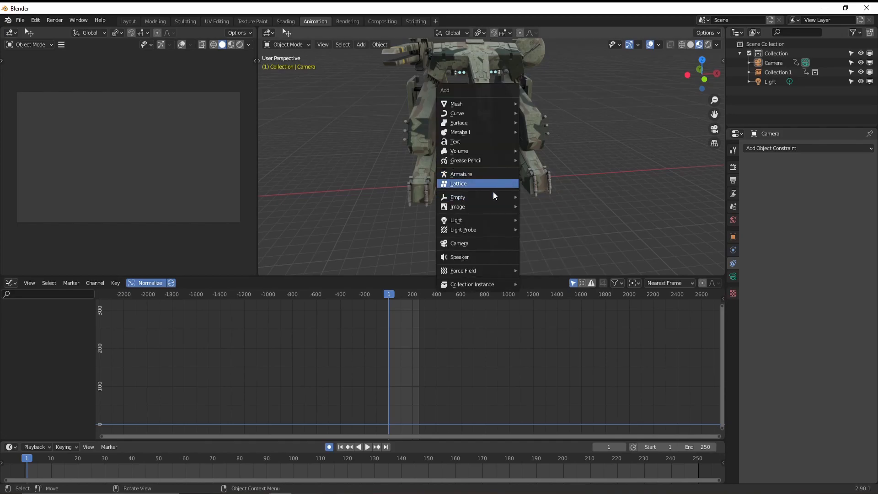
mouse_move(458, 197)
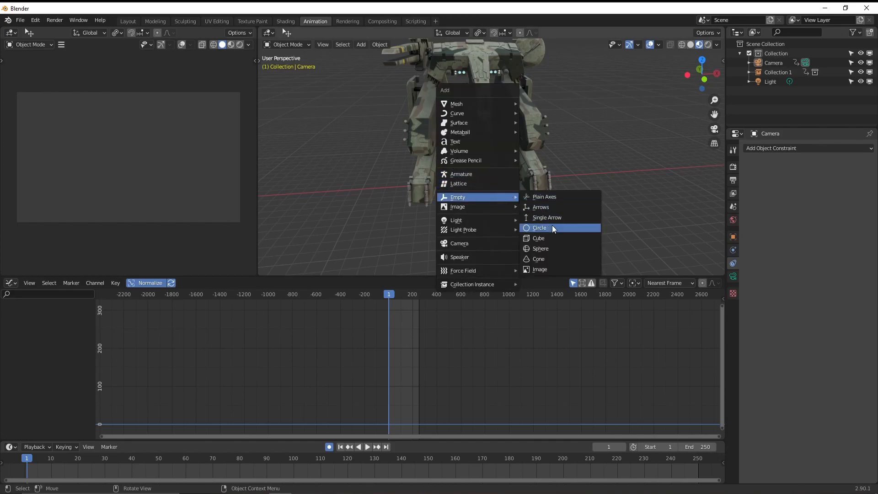
mouse_move(551, 242)
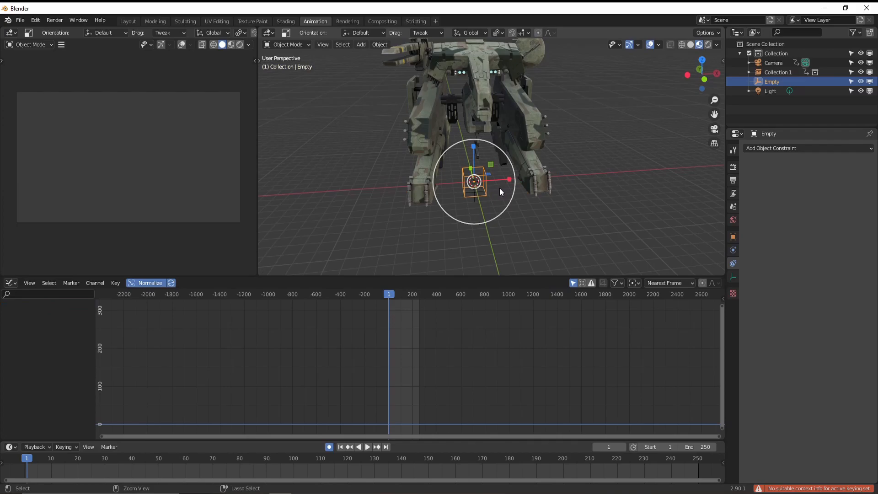
key("s")
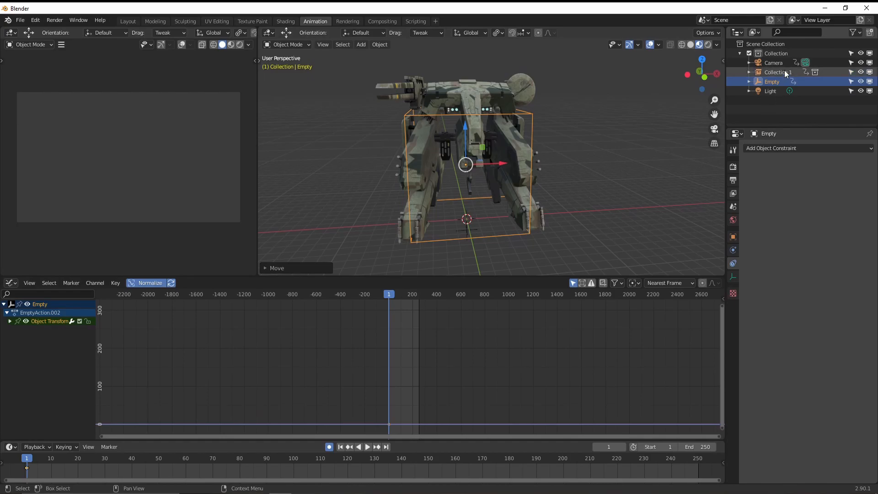
- Parent the Collection 1 mech to the Empty with Keep Transform, then test rotation and cancel
left_click(775, 72)
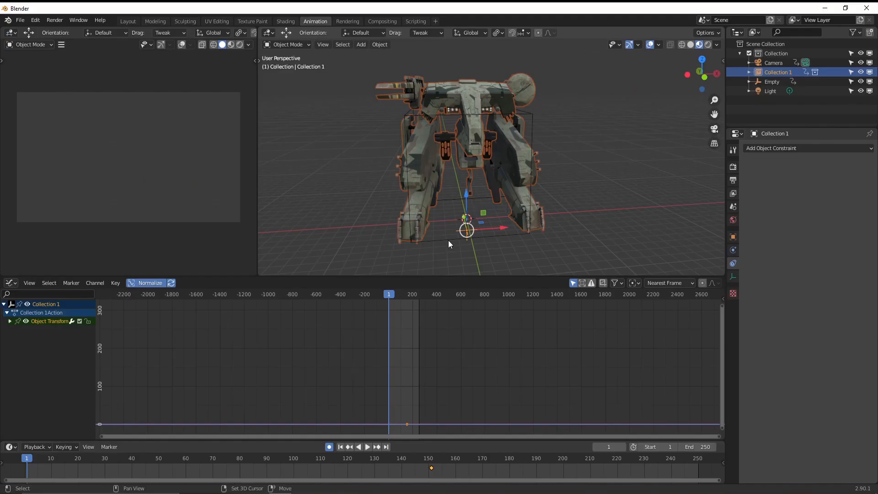
left_click(771, 82)
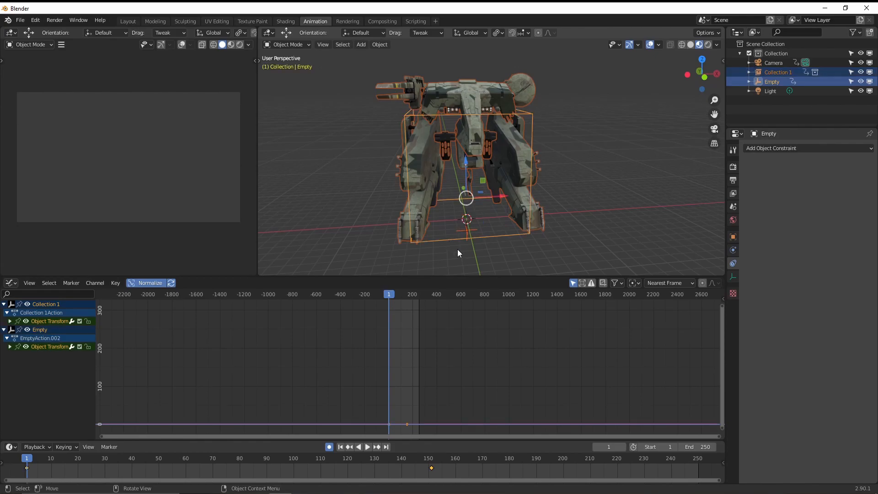
mouse_move(582, 224)
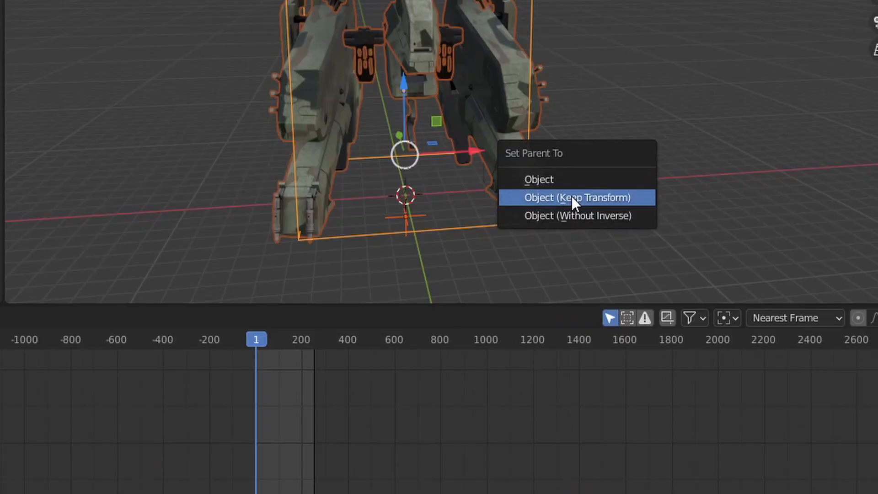
left_click(577, 197)
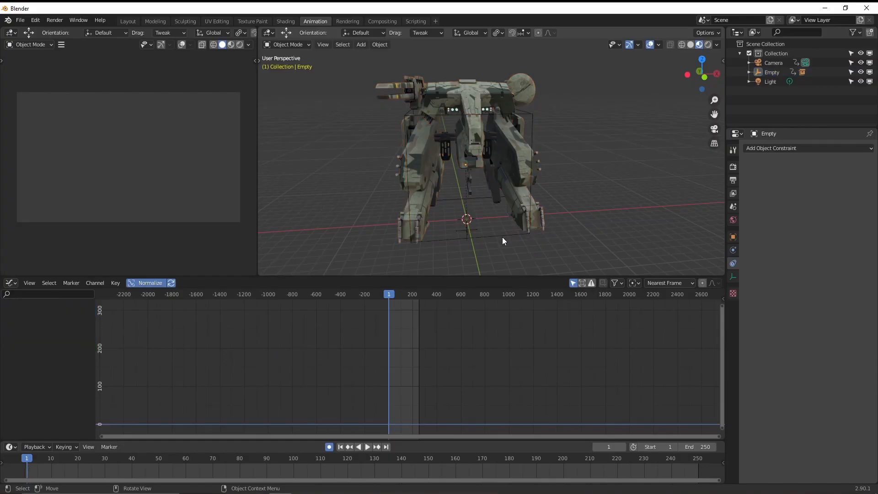
key("r")
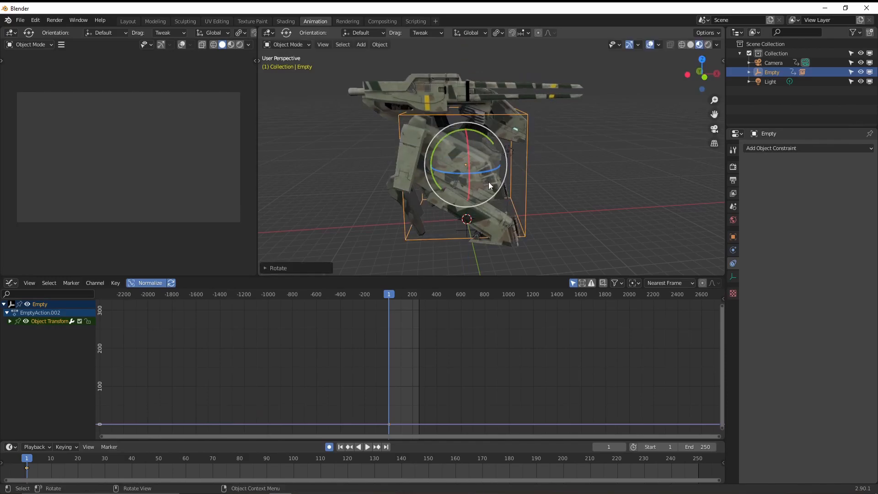
key("g")
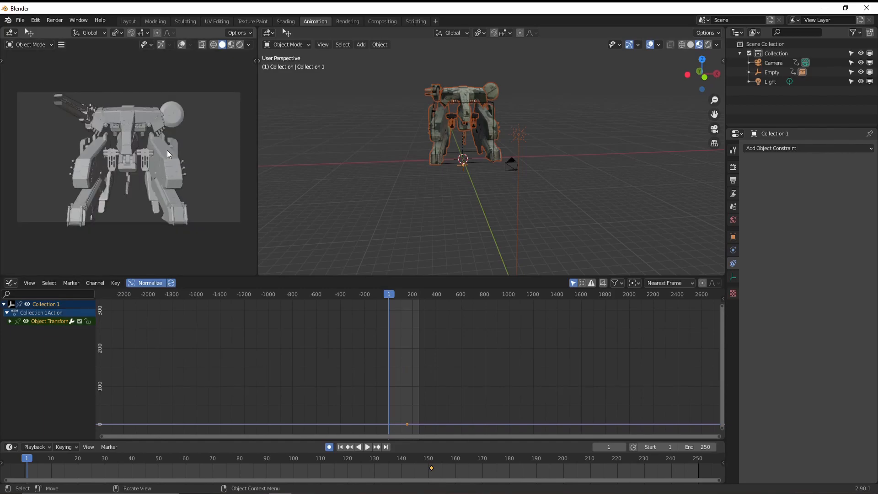
- Move the camera farther back from the mech, then reselect the Empty
left_click(511, 165)
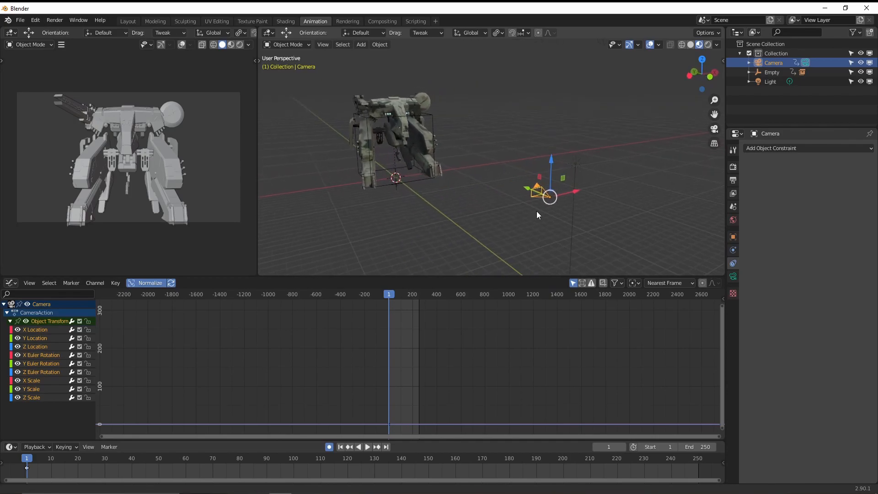
key("g")
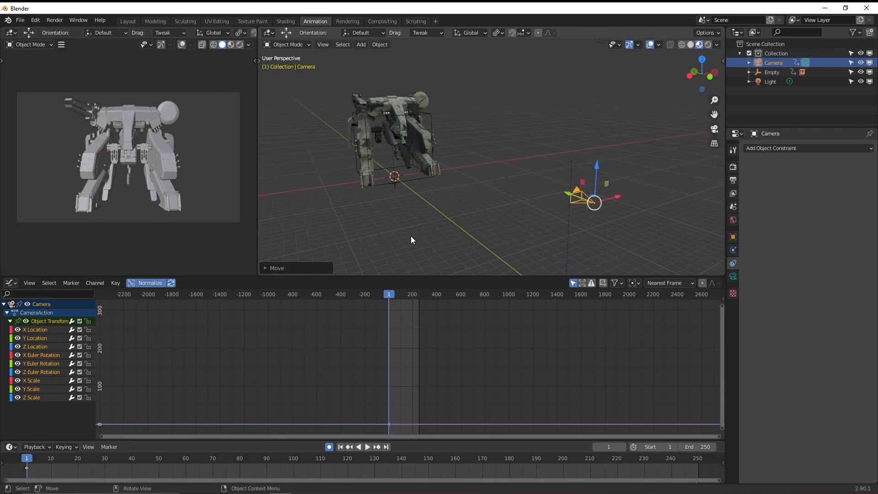
left_click(772, 72)
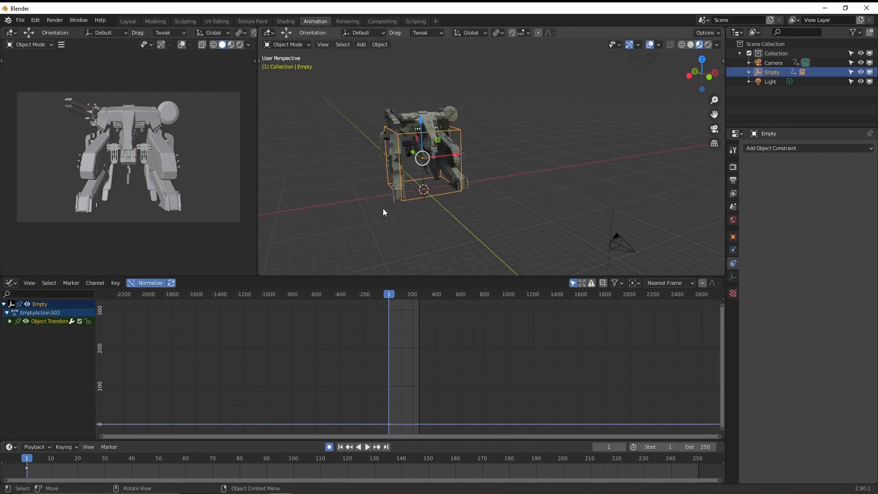
mouse_move(107, 344)
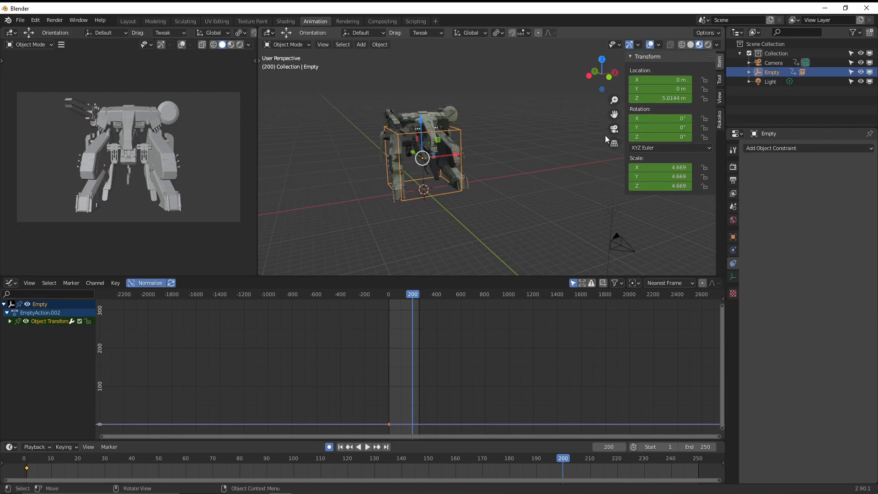
- Rotate the Empty 360° and preview the spin in playback
key("r")
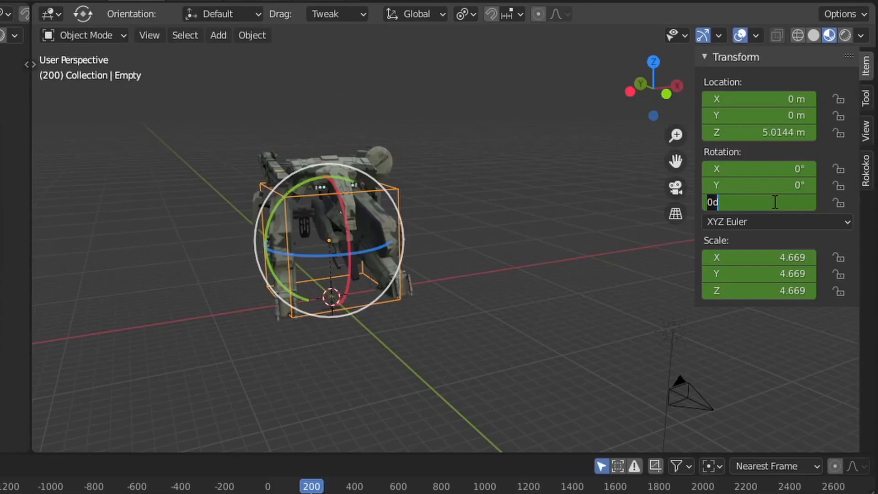
type("360")
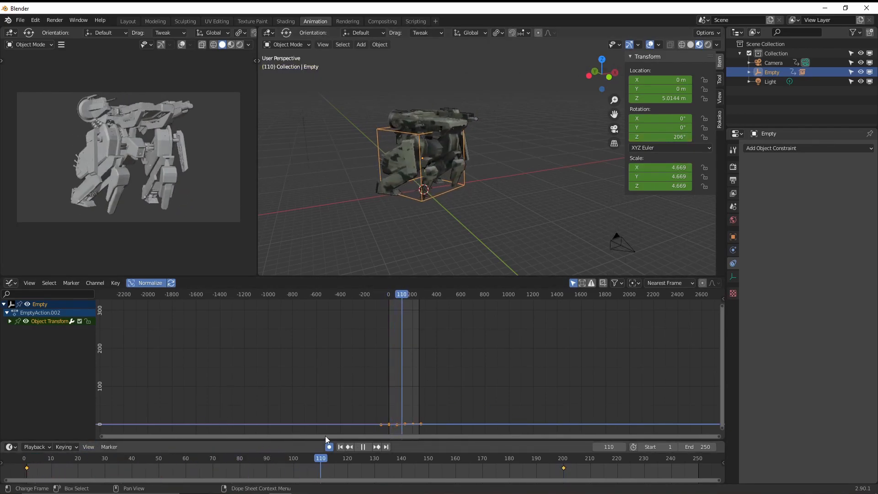
left_click(339, 446)
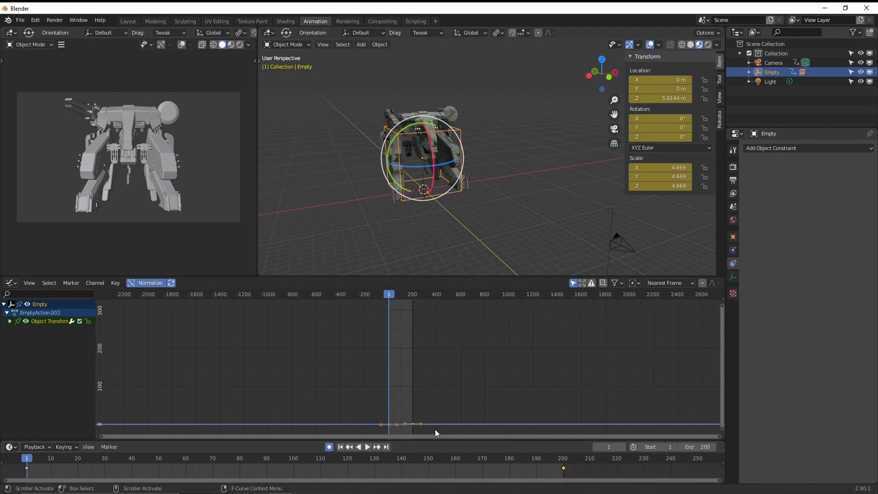
left_click(366, 447)
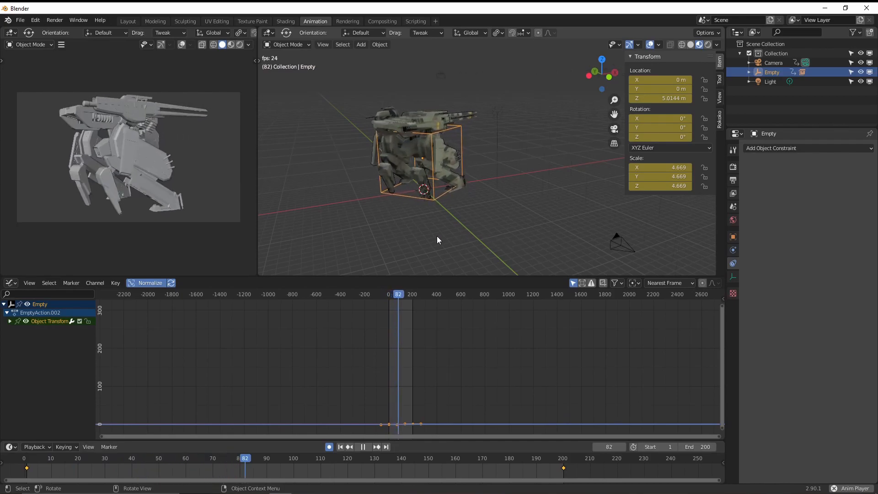
left_click(363, 446)
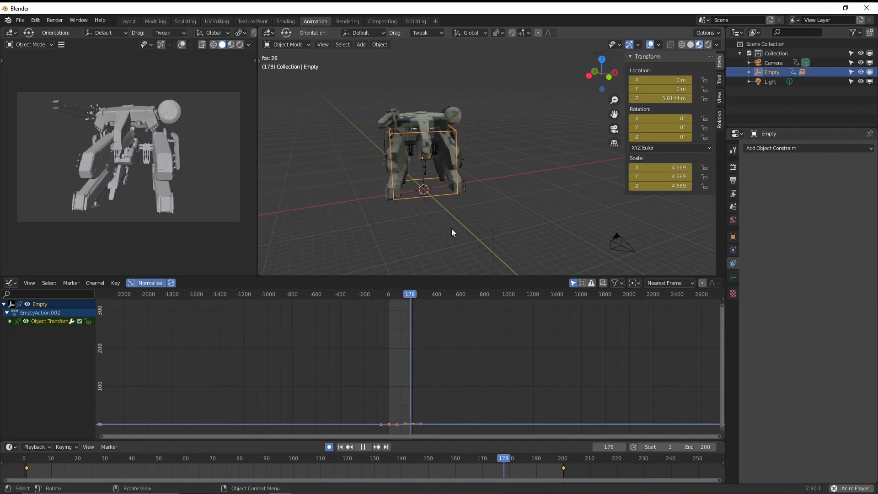
left_click(94, 459)
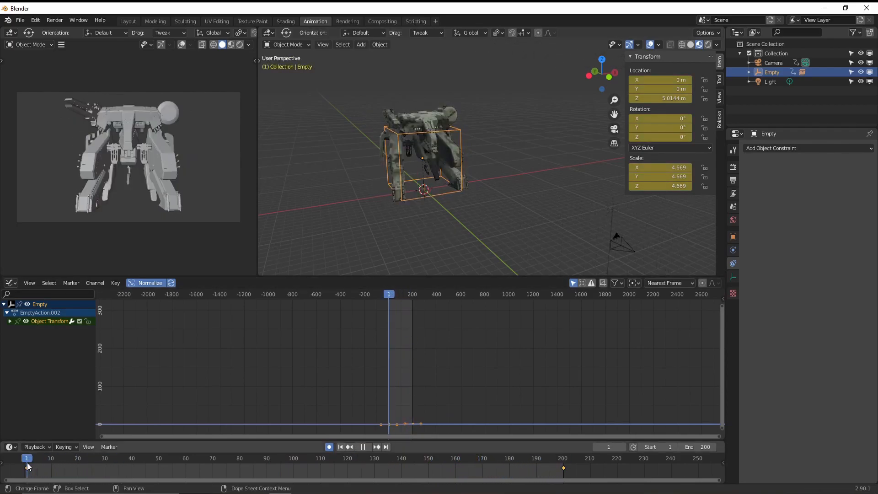
- Key the 360° Z rotation at frame 200 and set the end frame to 199
left_click(564, 459)
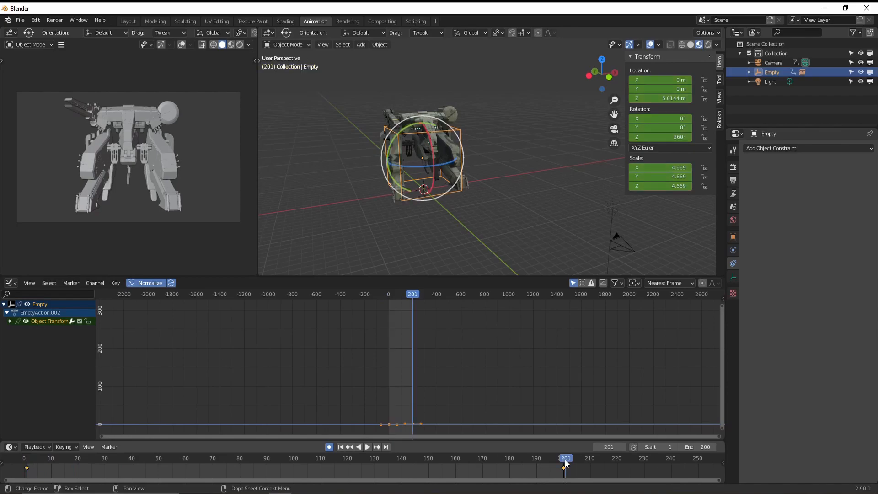
left_click(565, 458)
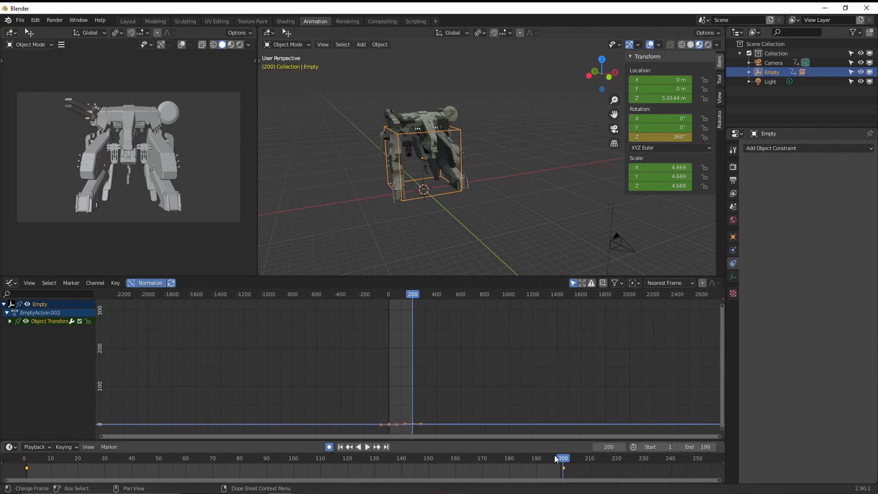
left_click(562, 457)
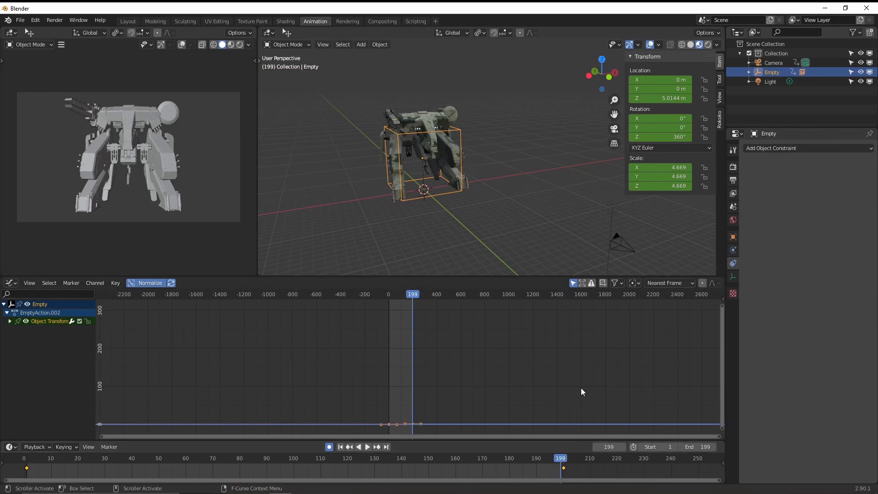
mouse_move(593, 371)
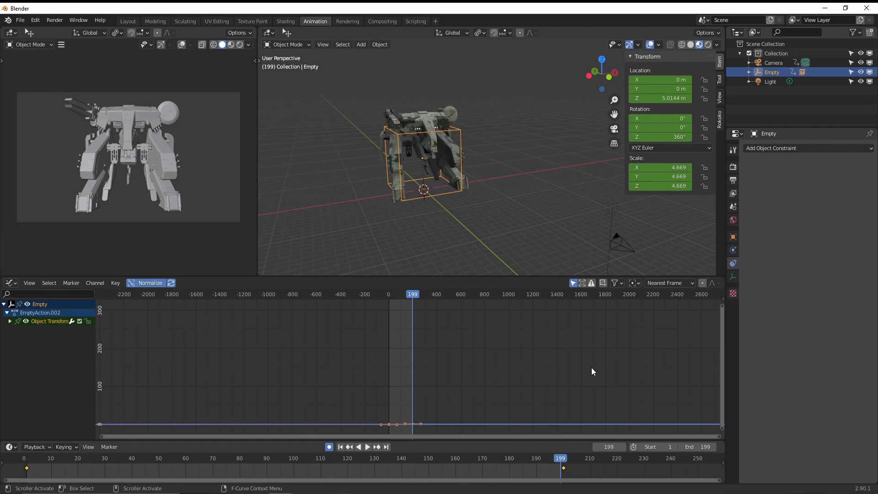
mouse_move(449, 330)
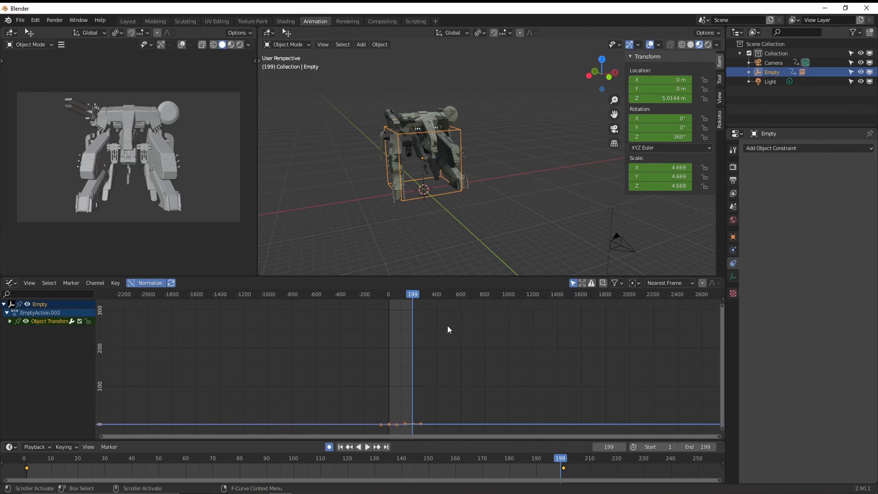
left_click(10, 321)
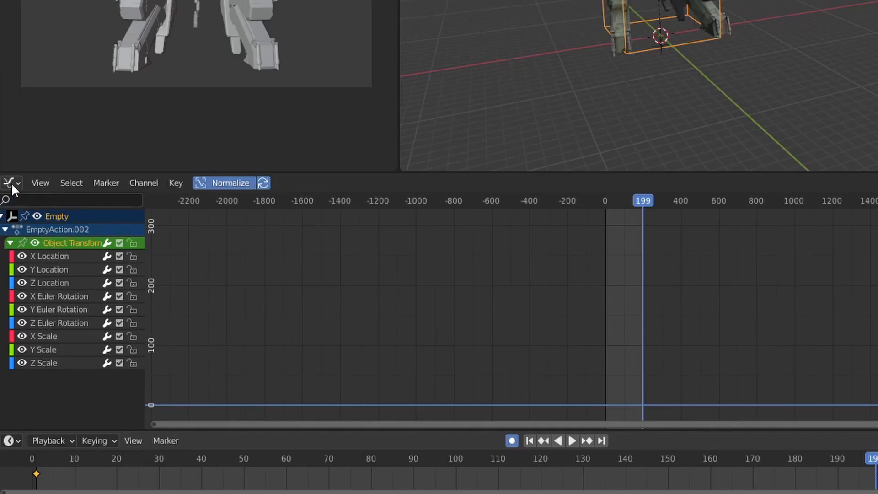
- In the Graph Editor, set the Empty's rotation keyframes to Linear interpolation and replay
left_click(10, 182)
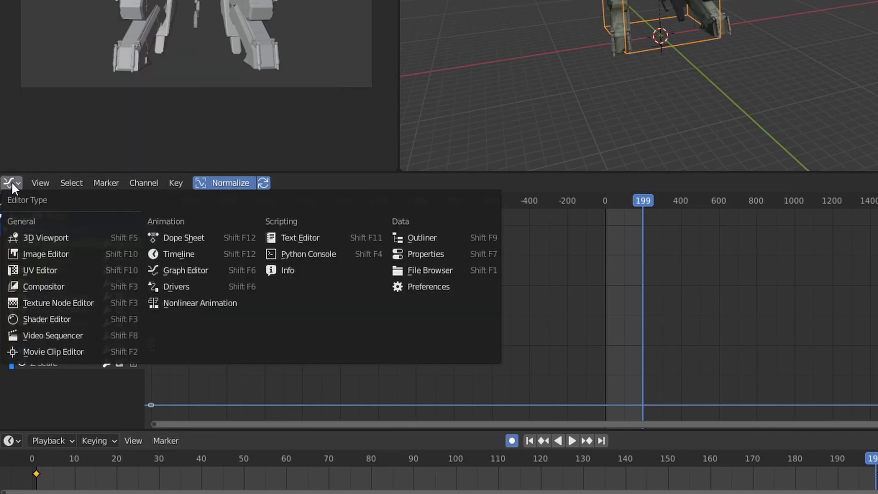
mouse_move(185, 270)
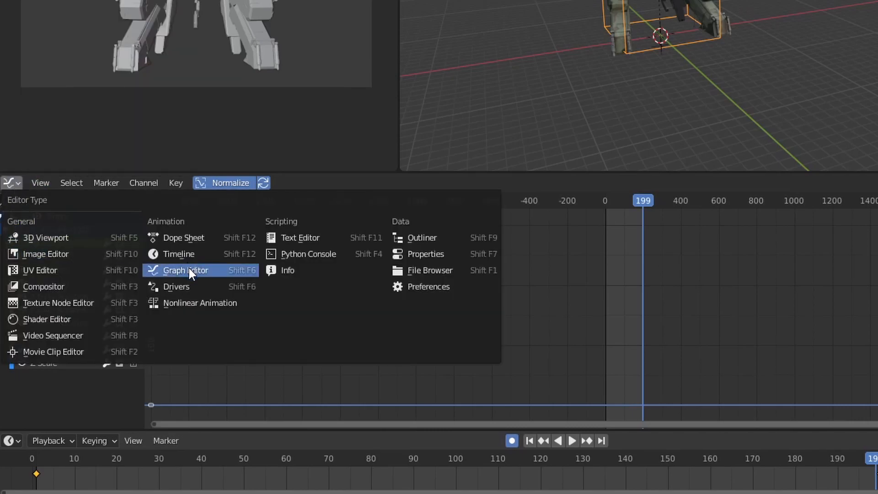
left_click(185, 270)
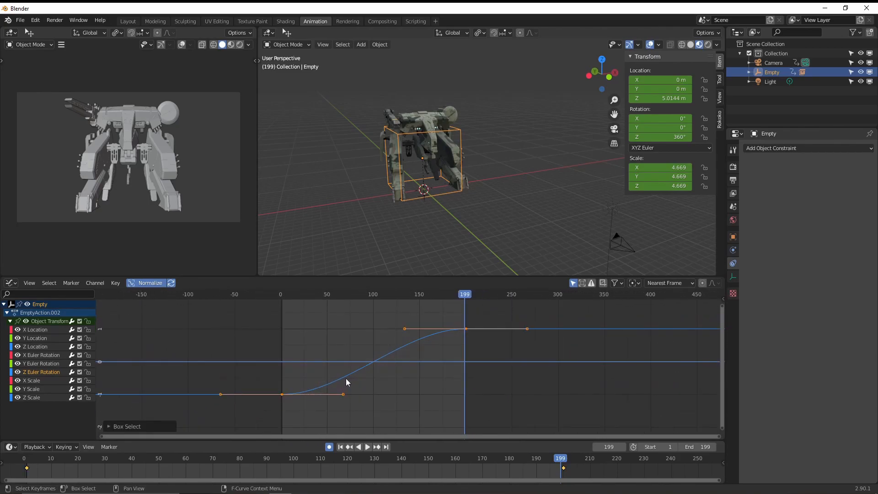
key("t")
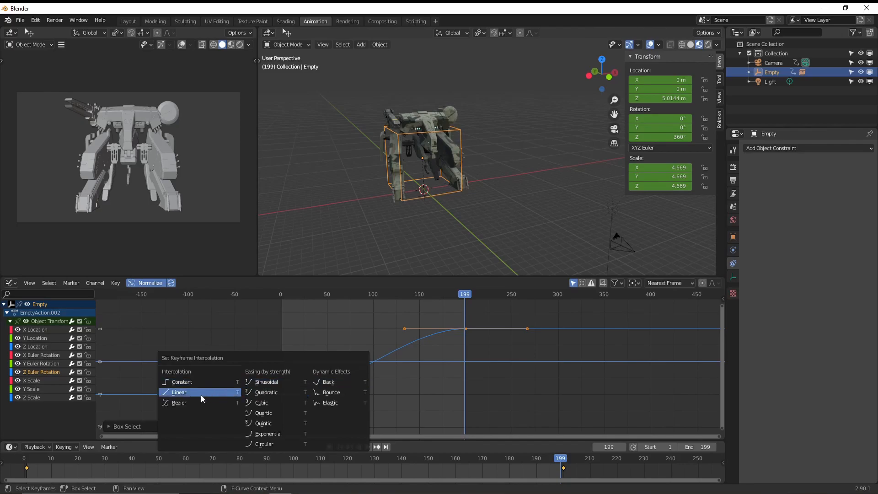
left_click(180, 392)
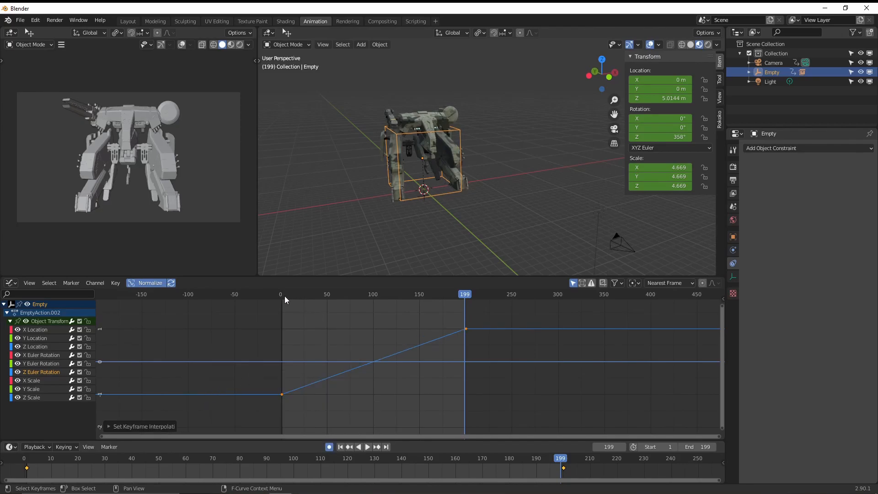
left_click(366, 446)
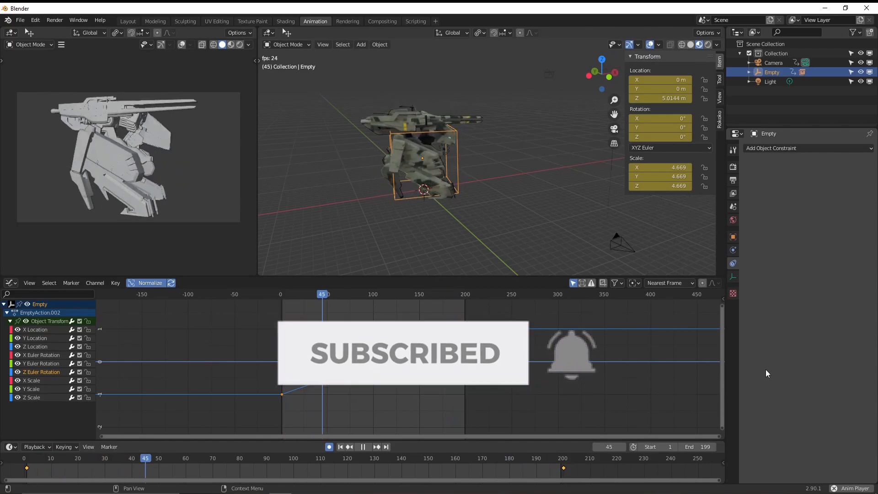
- Play back the turntable animation to watch the mech spin at constant speed
left_click(362, 446)
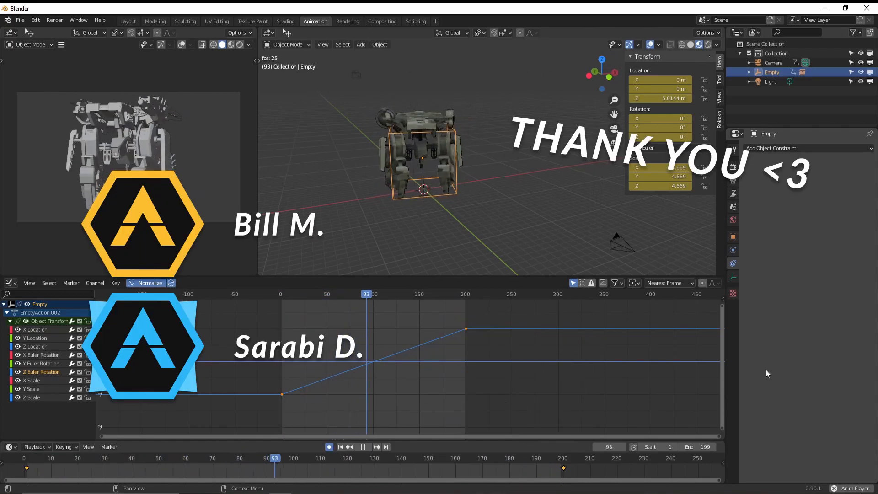